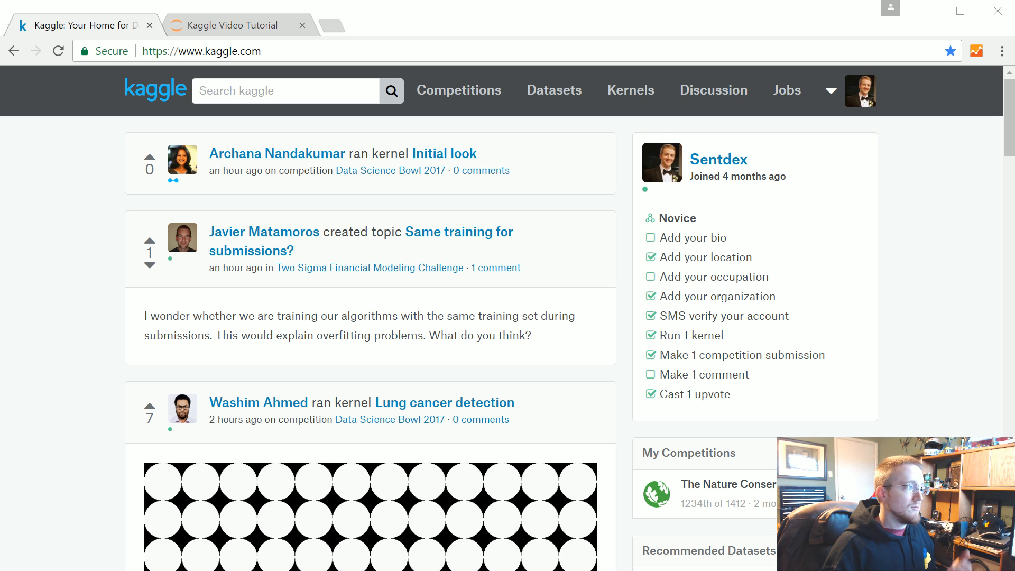
pyautogui.moveTo(582, 82)
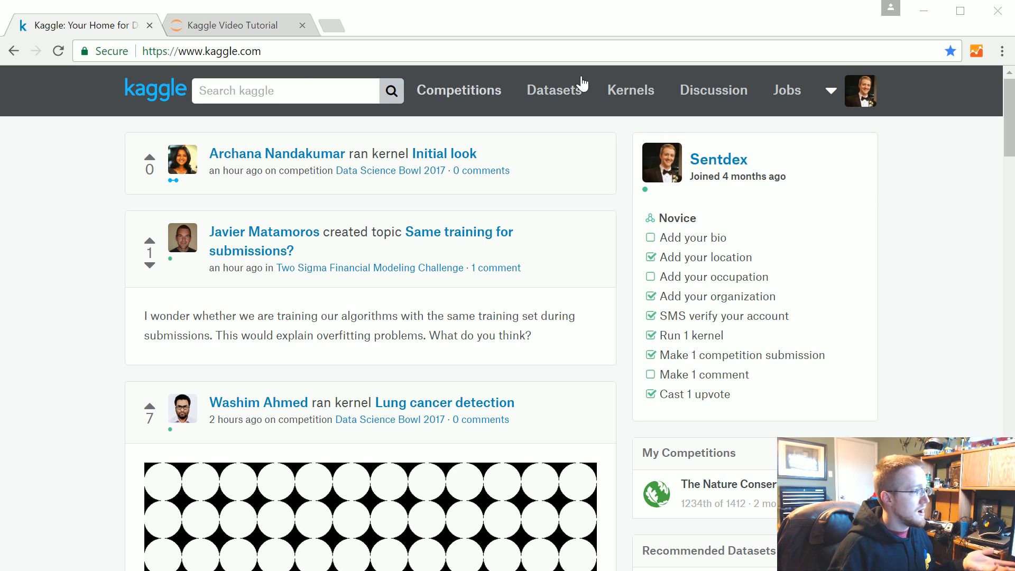
# - Go to the Competitions listing from the top navigation bar
pyautogui.click(458, 90)
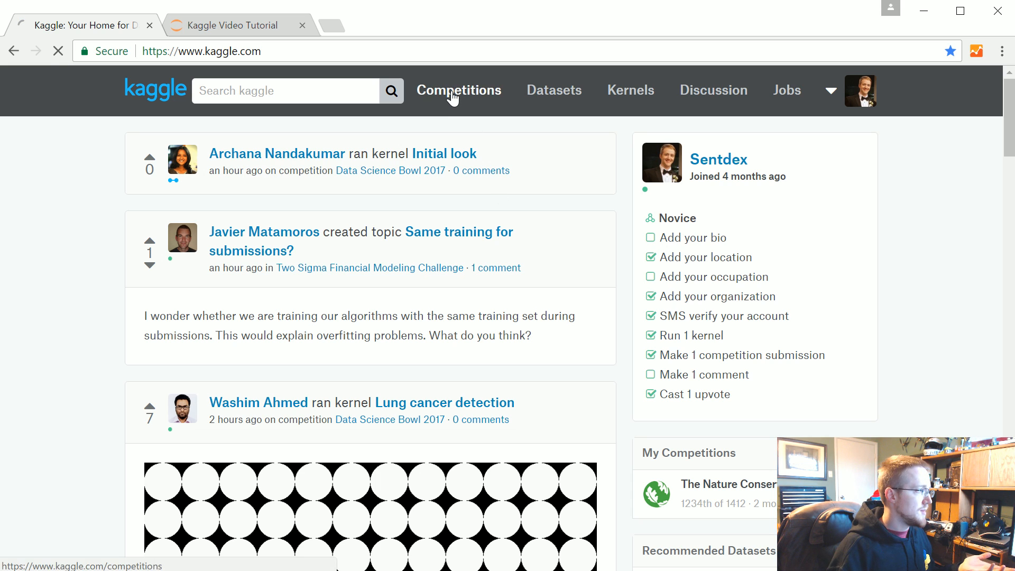
# - Browse down the list of 11 active competitions to find The Nature Conservancy Fisheries Monitoring
pyautogui.click(457, 89)
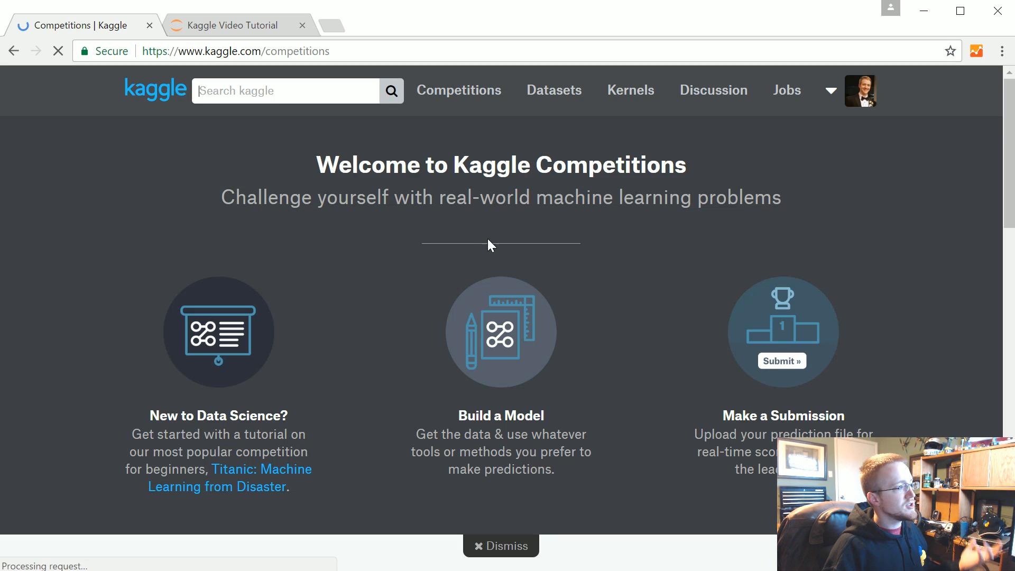
pyautogui.scroll(-3)
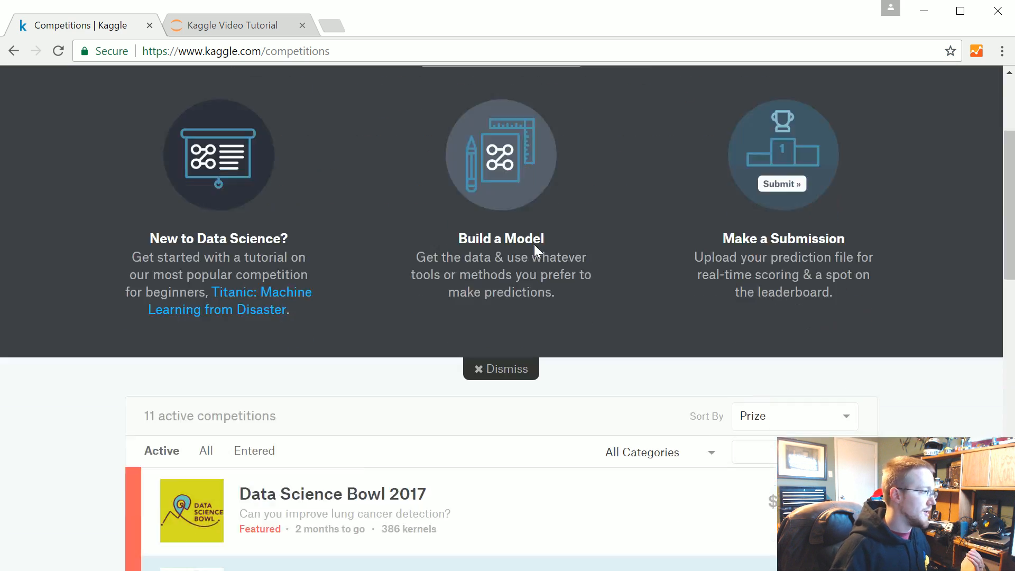
pyautogui.scroll(-3)
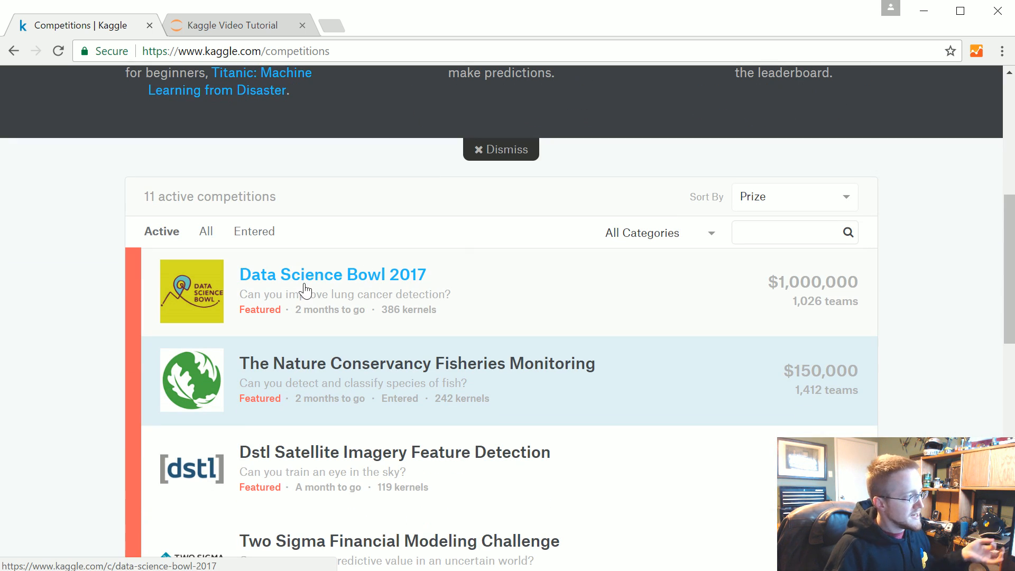
pyautogui.moveTo(375, 385)
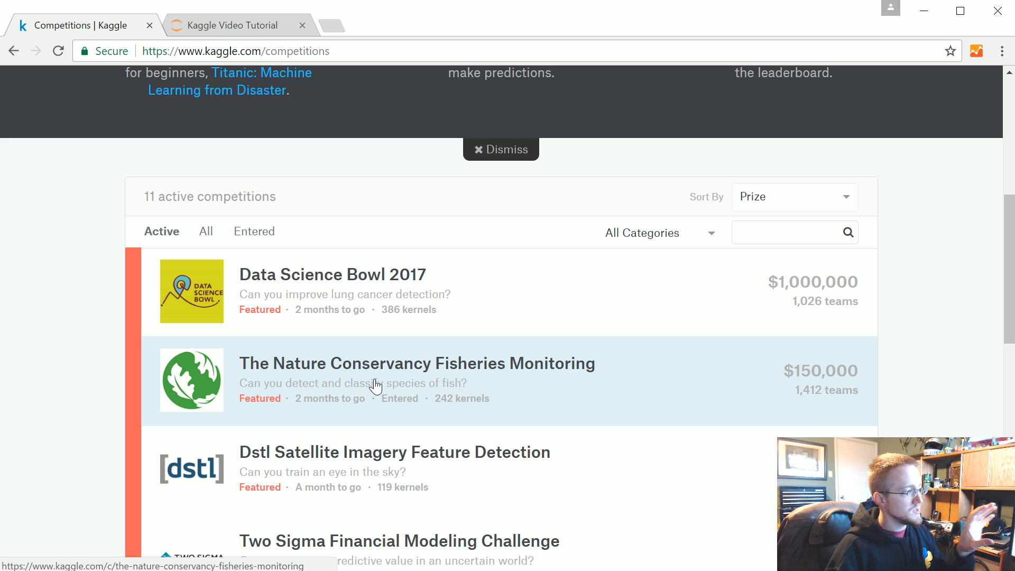
pyautogui.moveTo(414, 363)
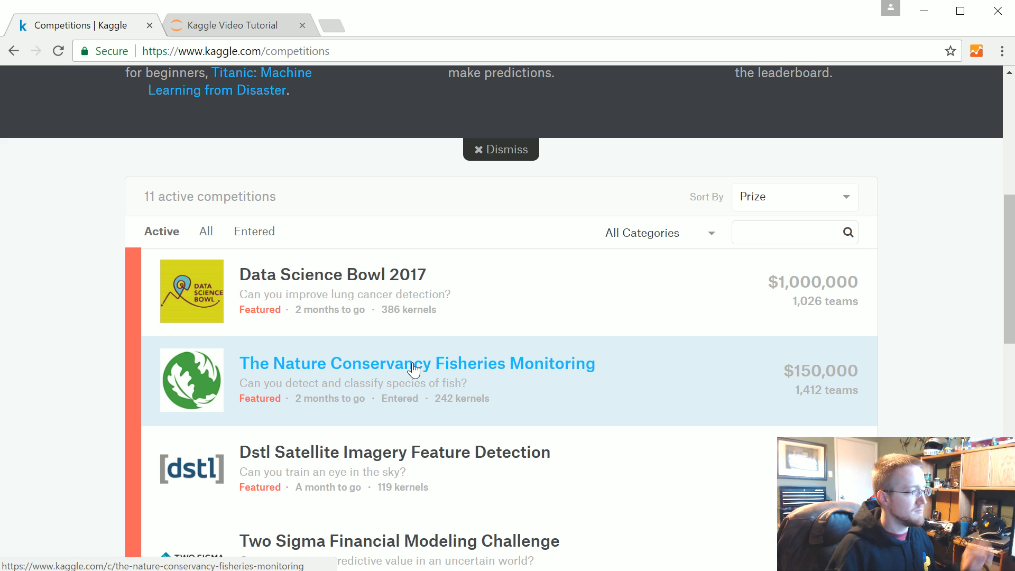
pyautogui.moveTo(384, 367)
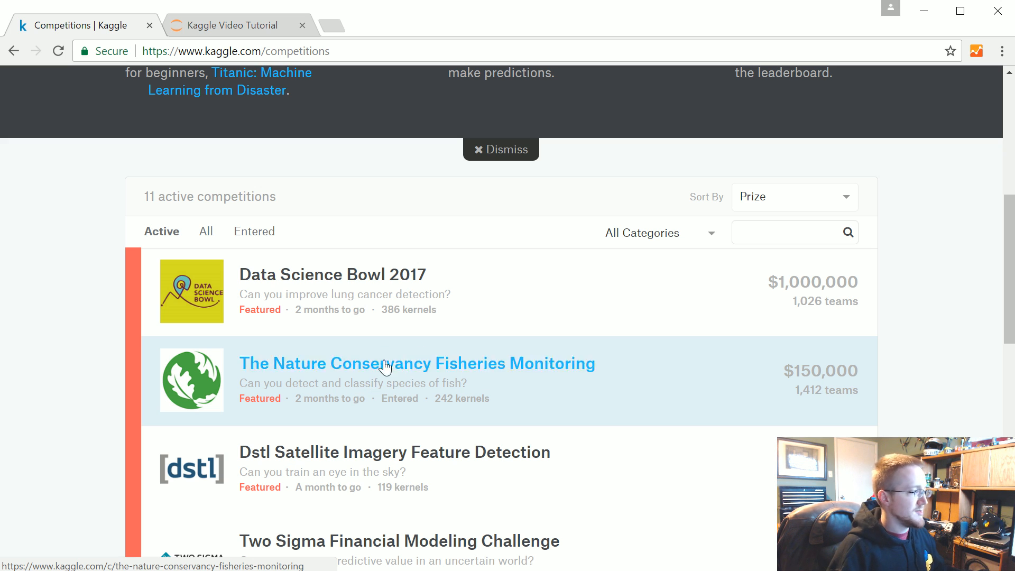
pyautogui.moveTo(341, 291)
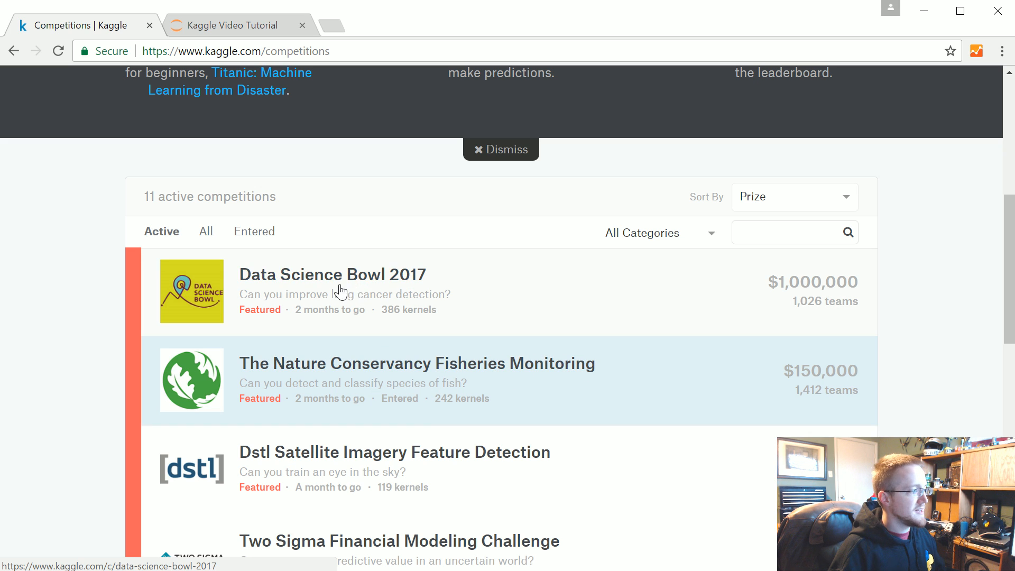
pyautogui.moveTo(396, 374)
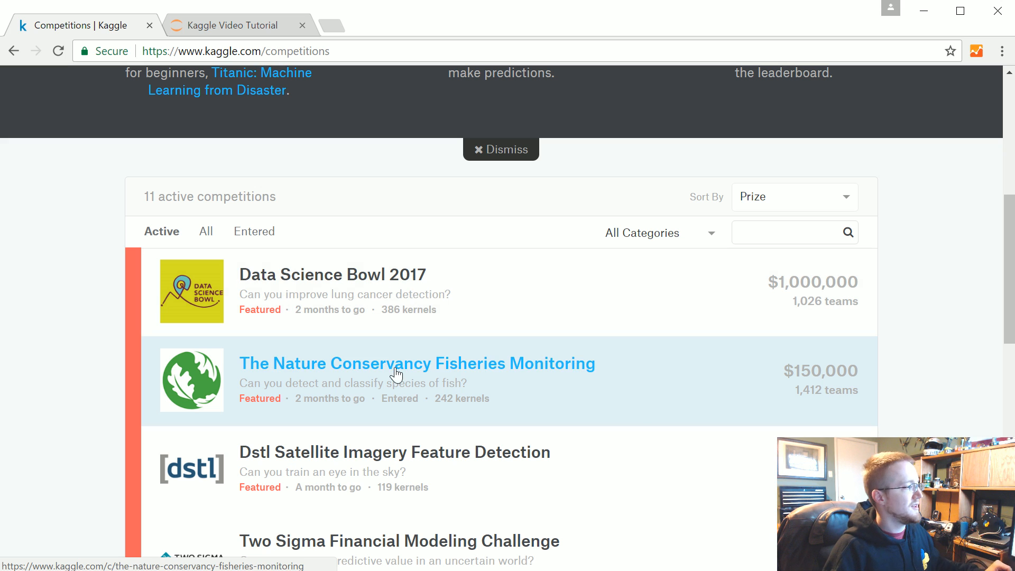
pyautogui.moveTo(311, 353)
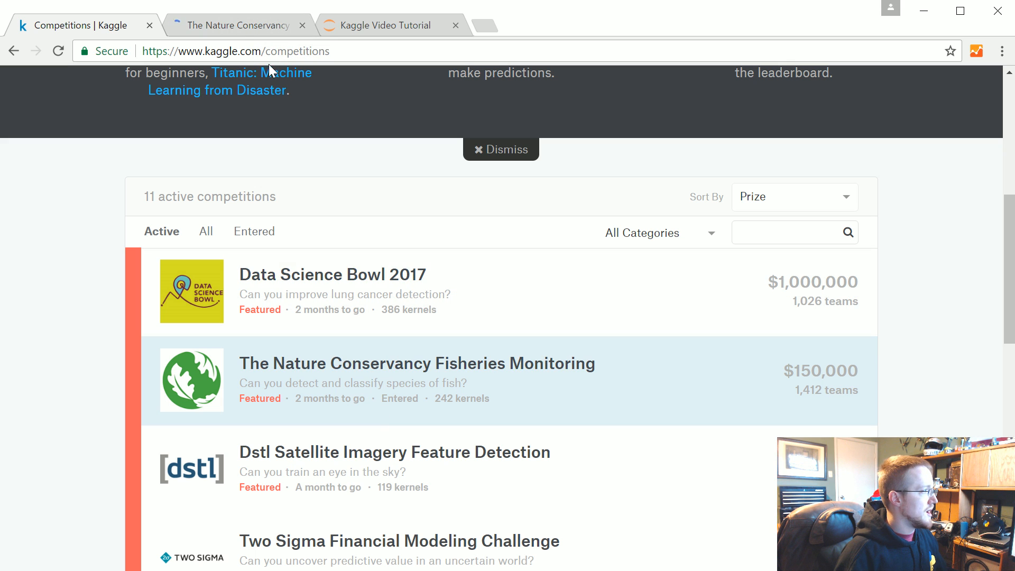
pyautogui.scroll(-3)
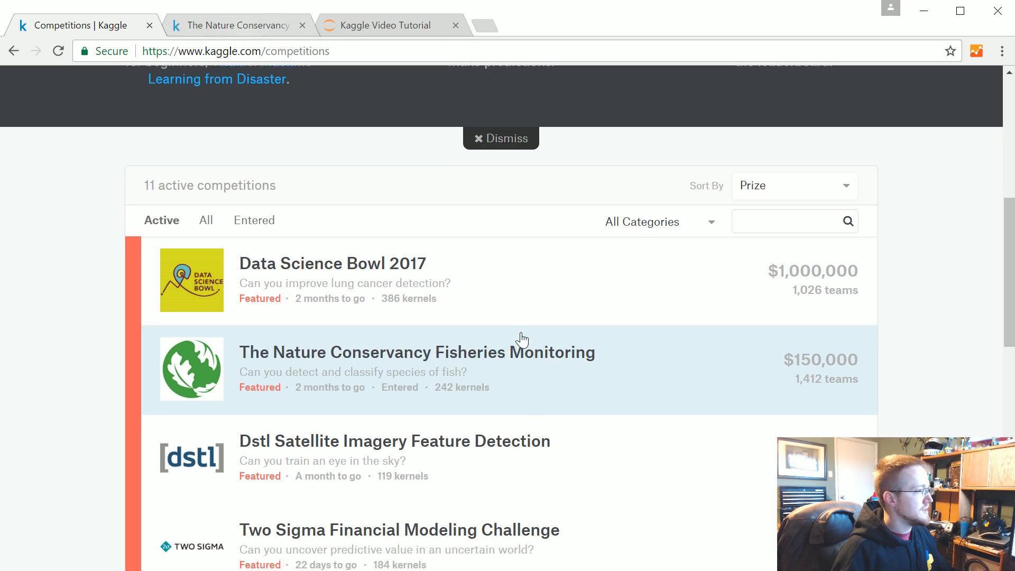
pyautogui.scroll(-3)
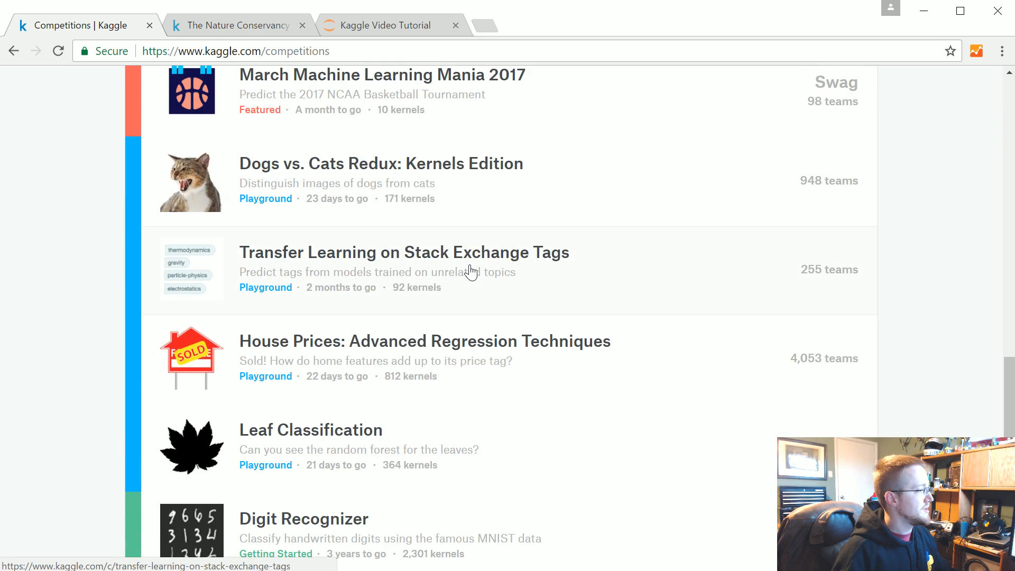
pyautogui.scroll(-3)
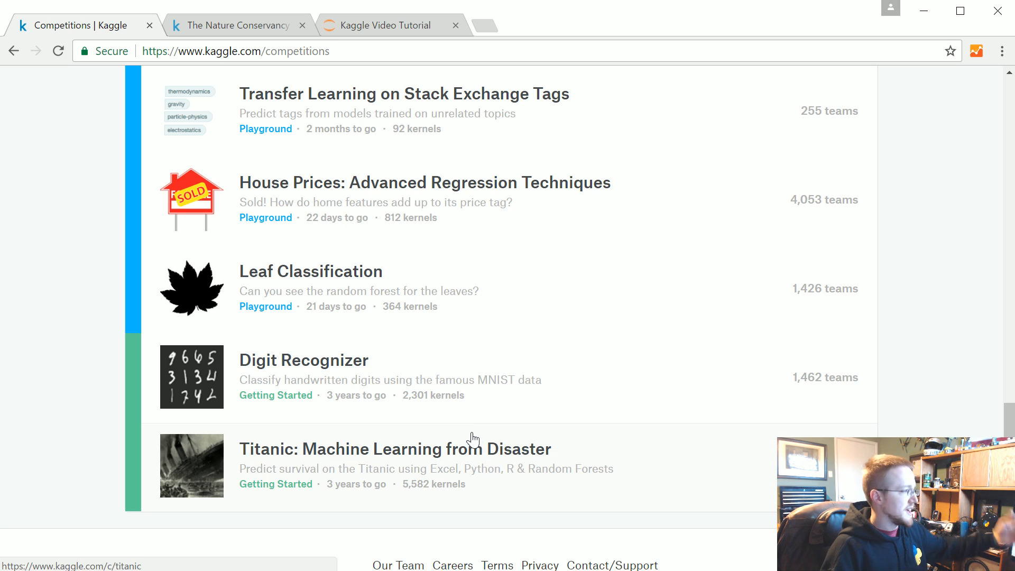
pyautogui.scroll(3)
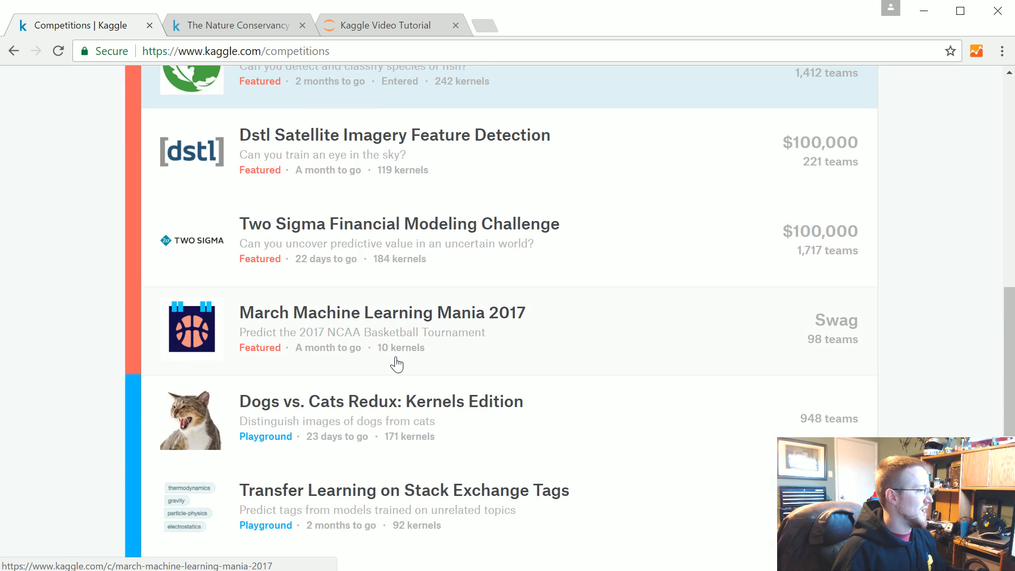
pyautogui.scroll(-3)
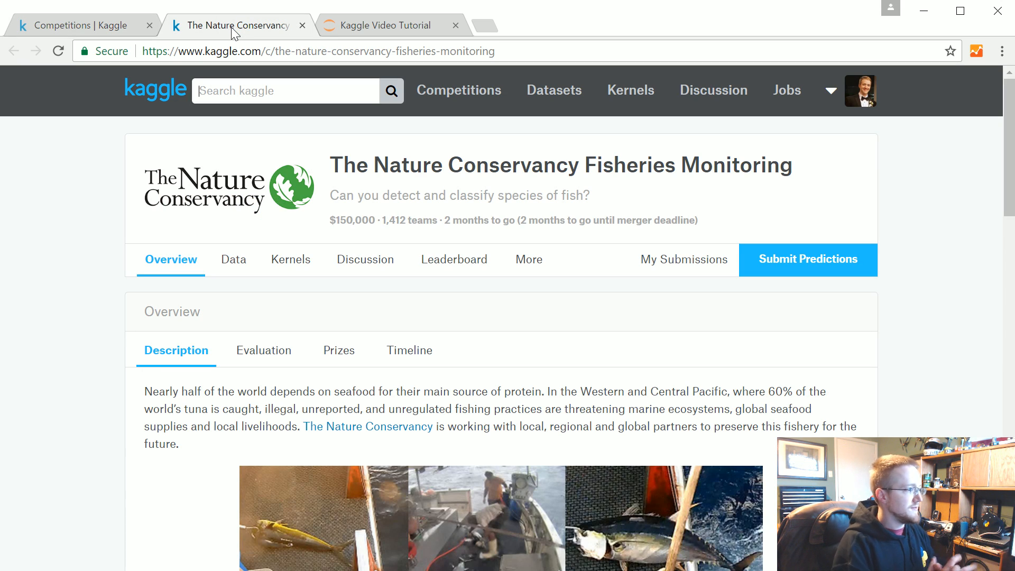
# - Read through the Overview description of the fish detection and classification goal
pyautogui.scroll(-3)
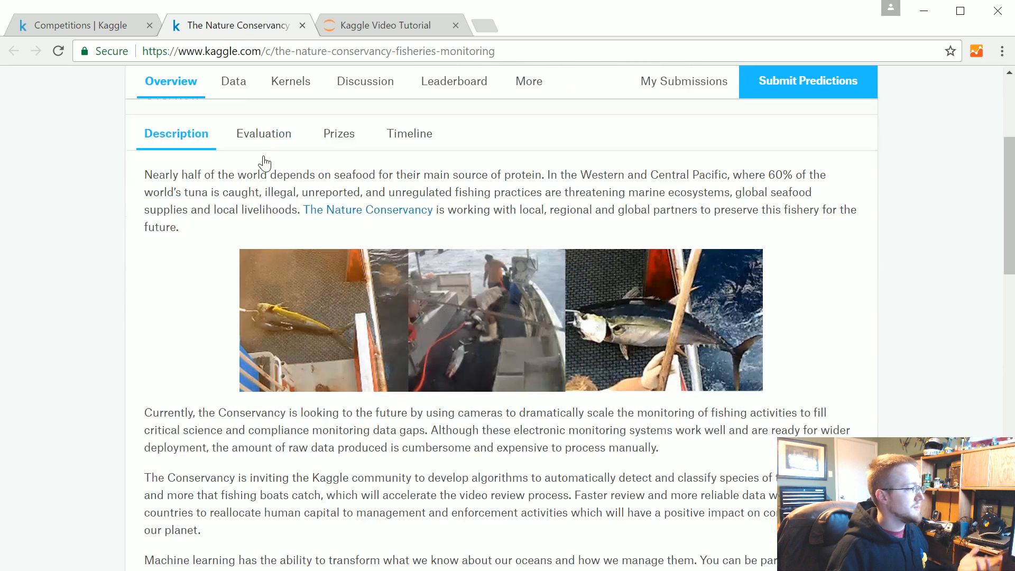
pyautogui.scroll(-3)
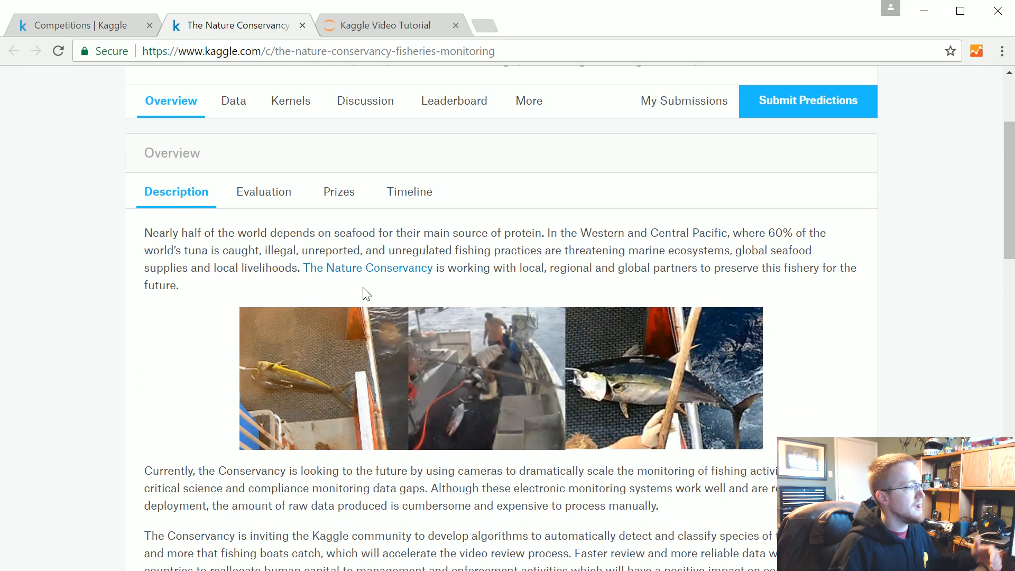
pyautogui.moveTo(355, 401)
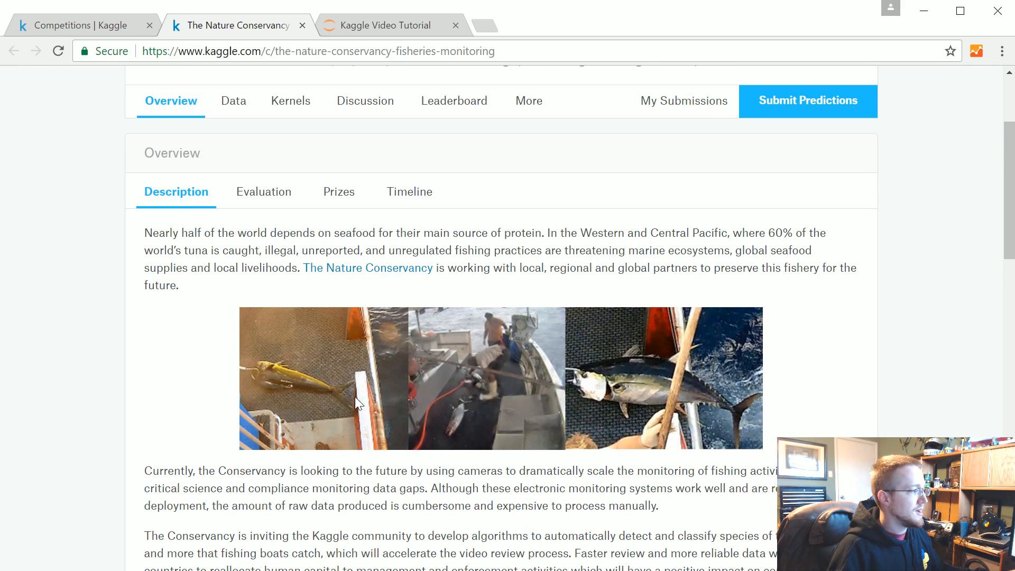
pyautogui.moveTo(527, 362)
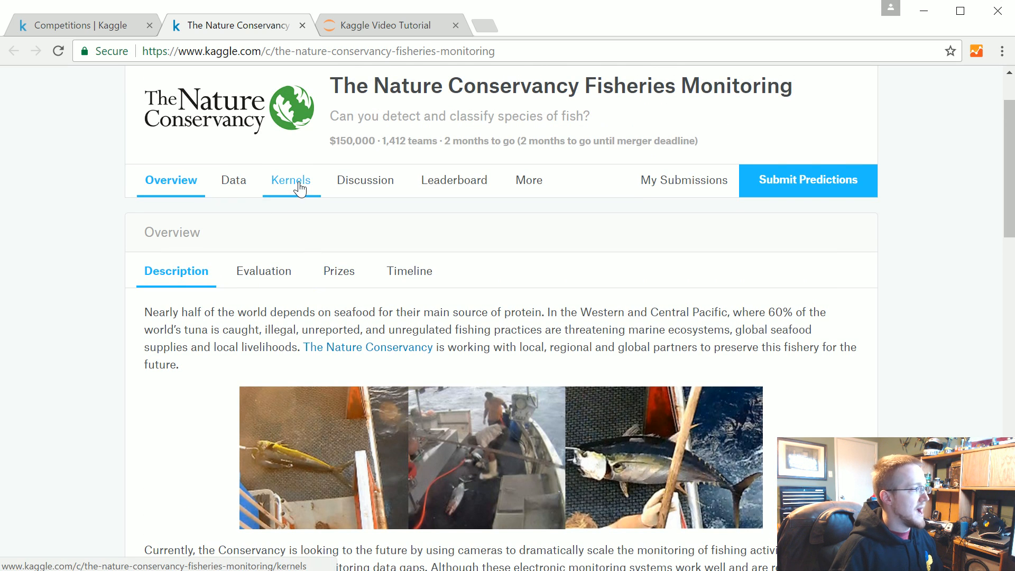
# - Browse the competition's Kernels section listing 246 shared kernels
pyautogui.click(291, 180)
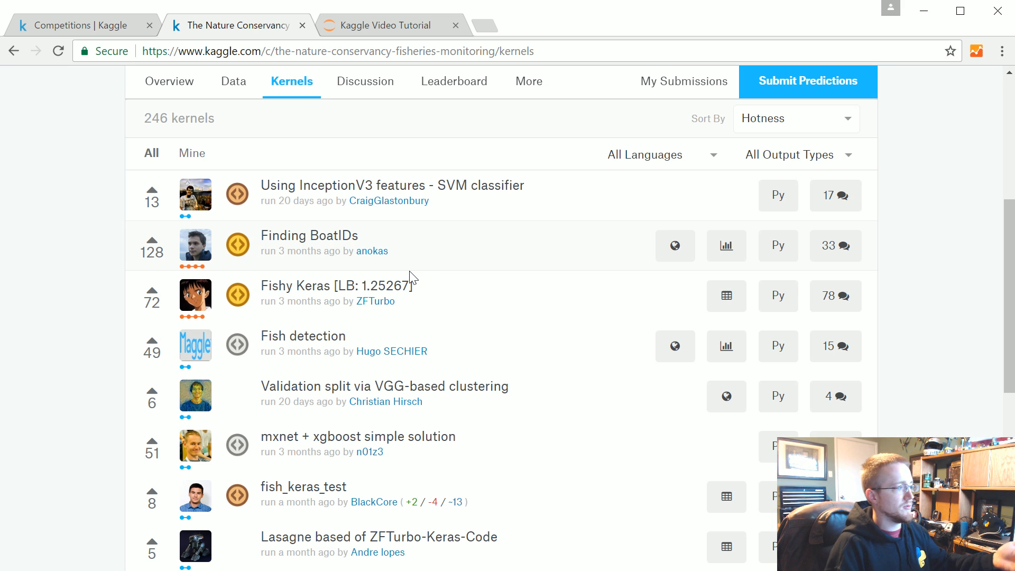
pyautogui.scroll(-3)
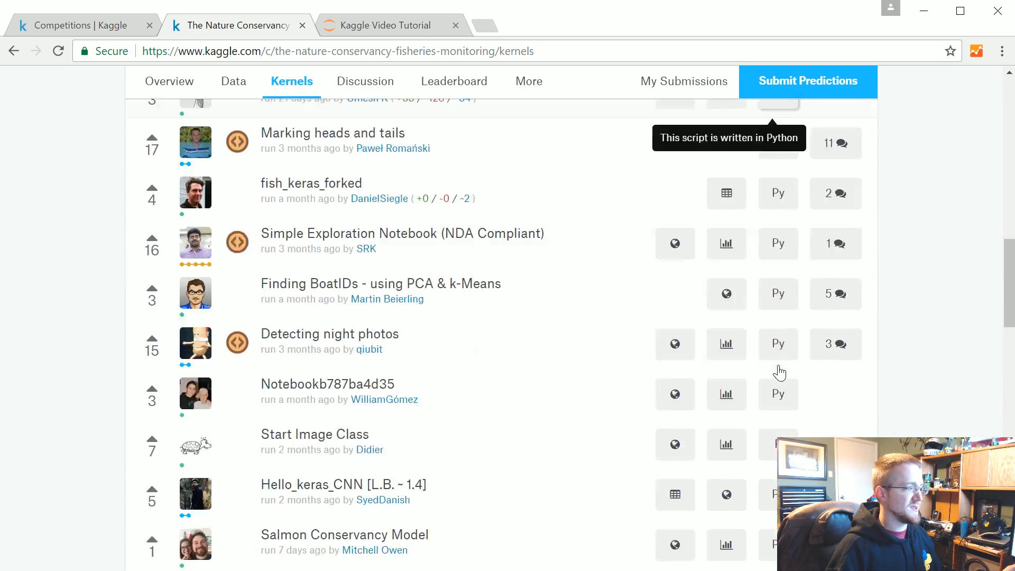
pyautogui.scroll(-3)
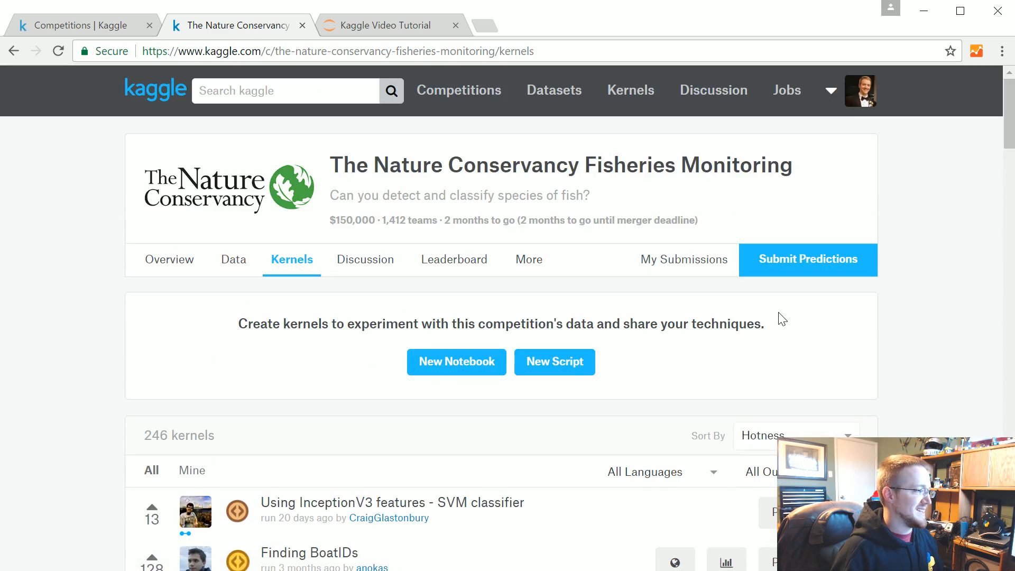
pyautogui.scroll(-3)
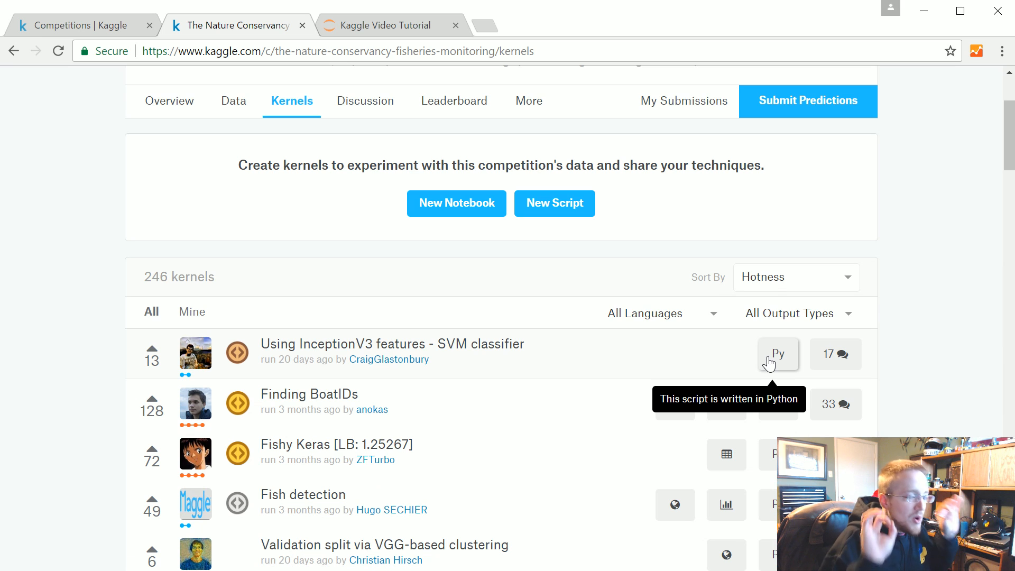
pyautogui.moveTo(640, 330)
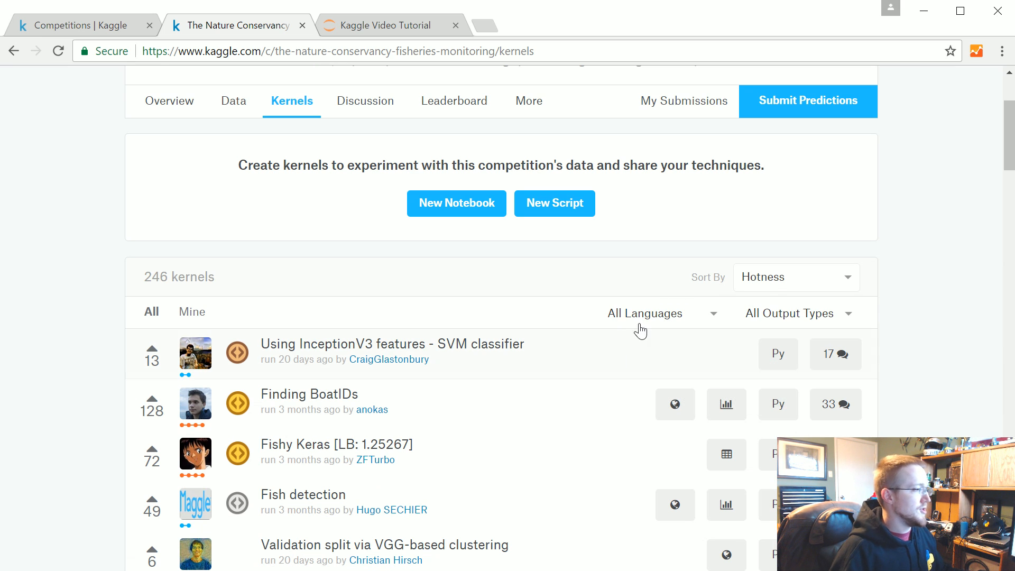
pyautogui.scroll(-3)
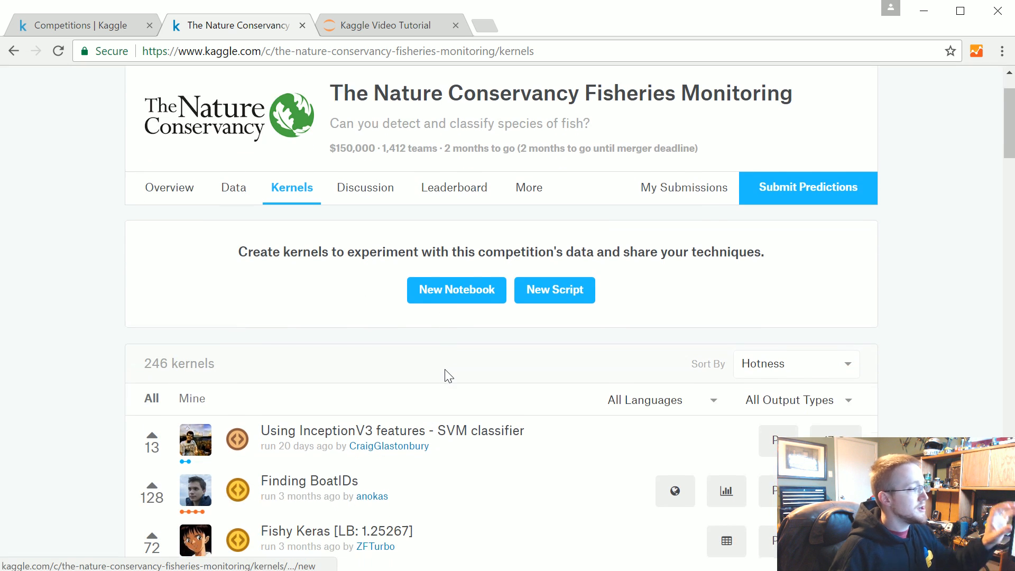
pyautogui.scroll(-3)
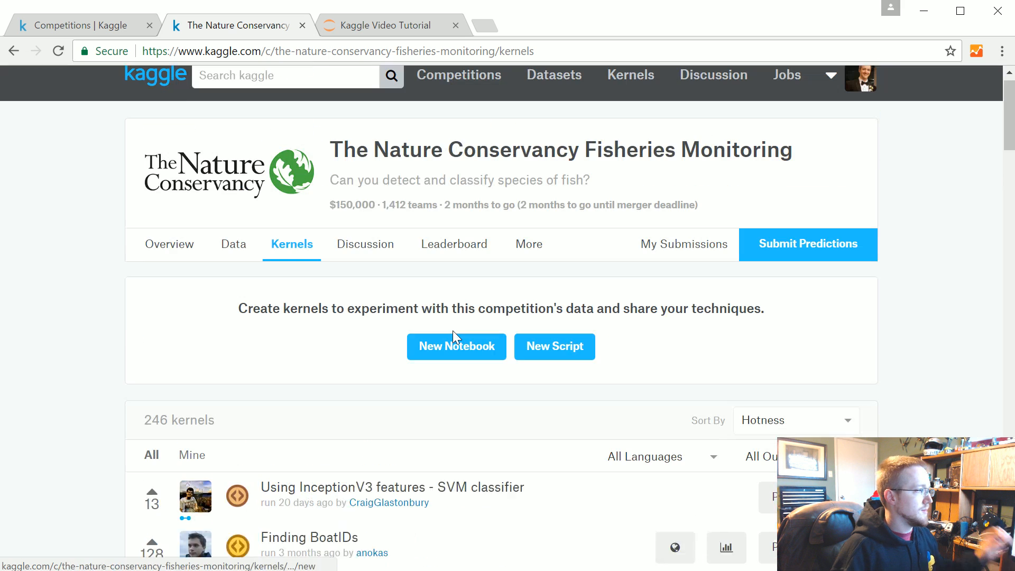
# - Glance at the 137 Discussion topics, then view the Public Leaderboard rankings
pyautogui.click(365, 244)
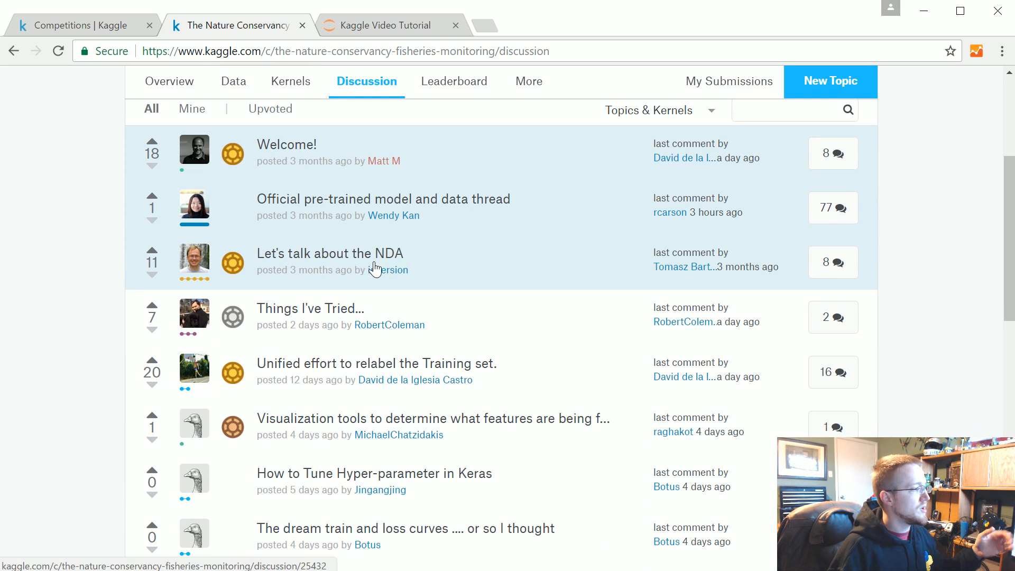
pyautogui.moveTo(343, 269)
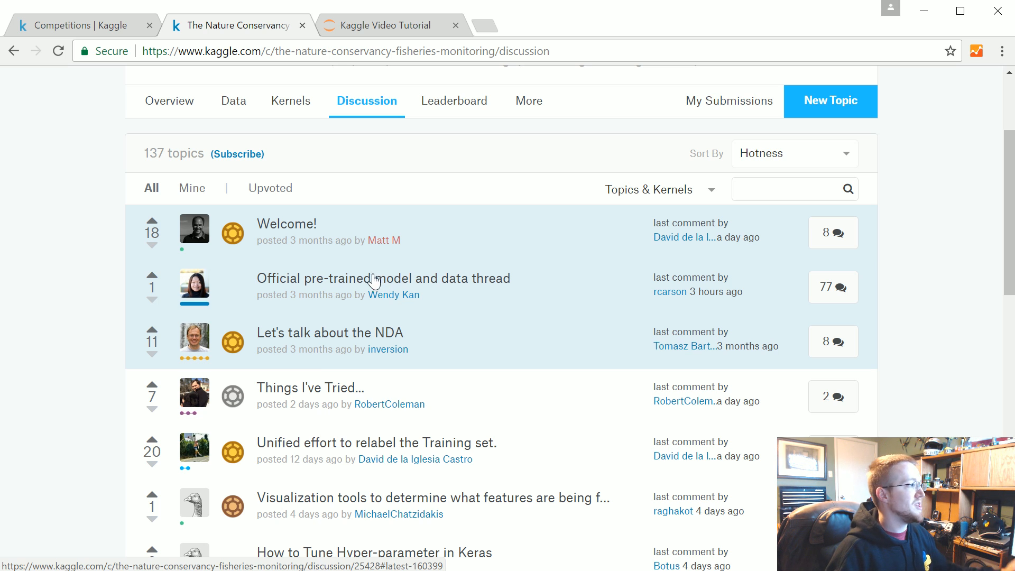
pyautogui.click(453, 101)
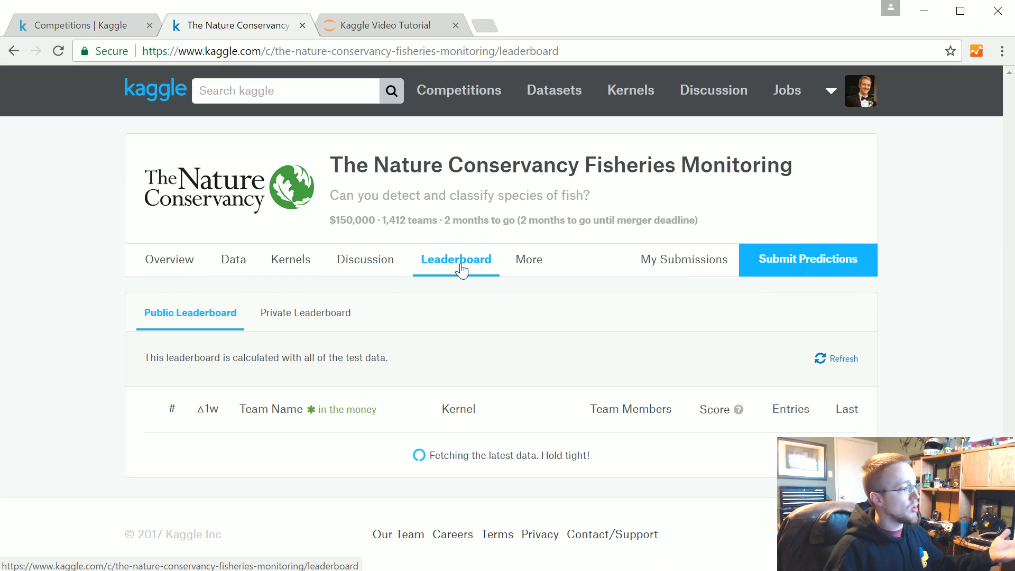
pyautogui.scroll(-3)
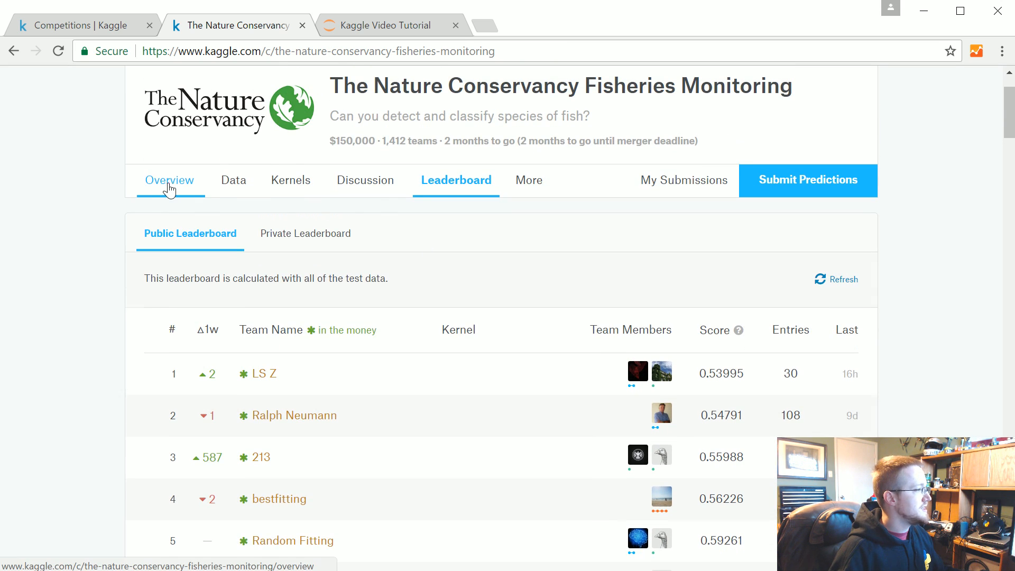
# - Read the Evaluation section with the multi-class log loss formula, highlighting 'logloss', and the CSV submission format
pyautogui.click(169, 179)
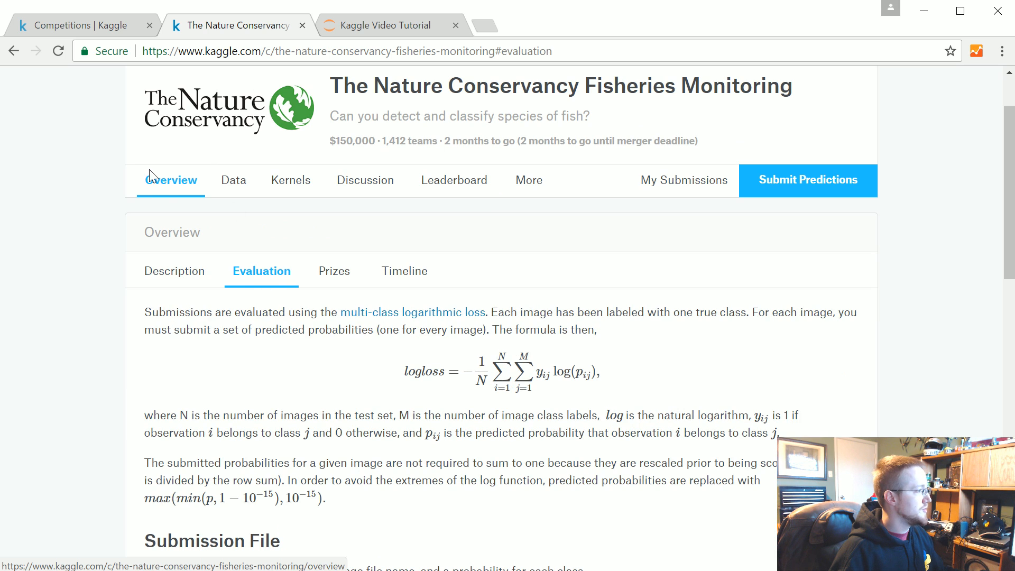
pyautogui.scroll(-3)
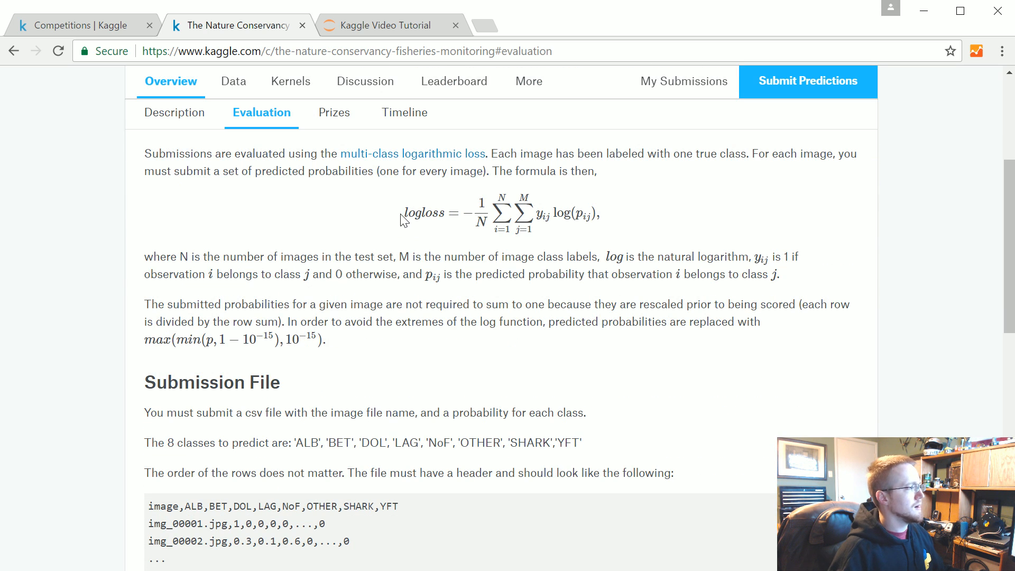
pyautogui.doubleClick(423, 212)
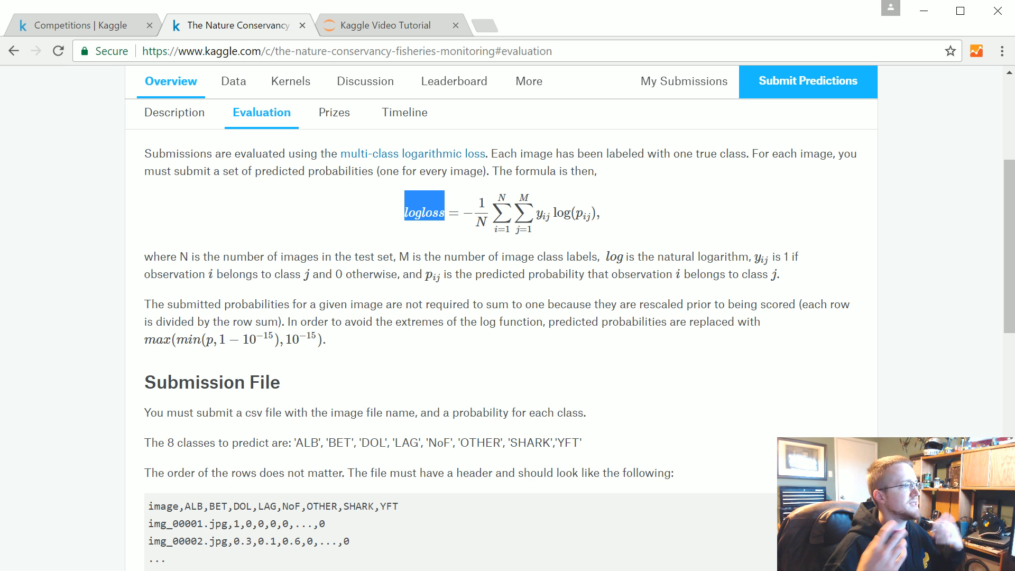
pyautogui.scroll(-3)
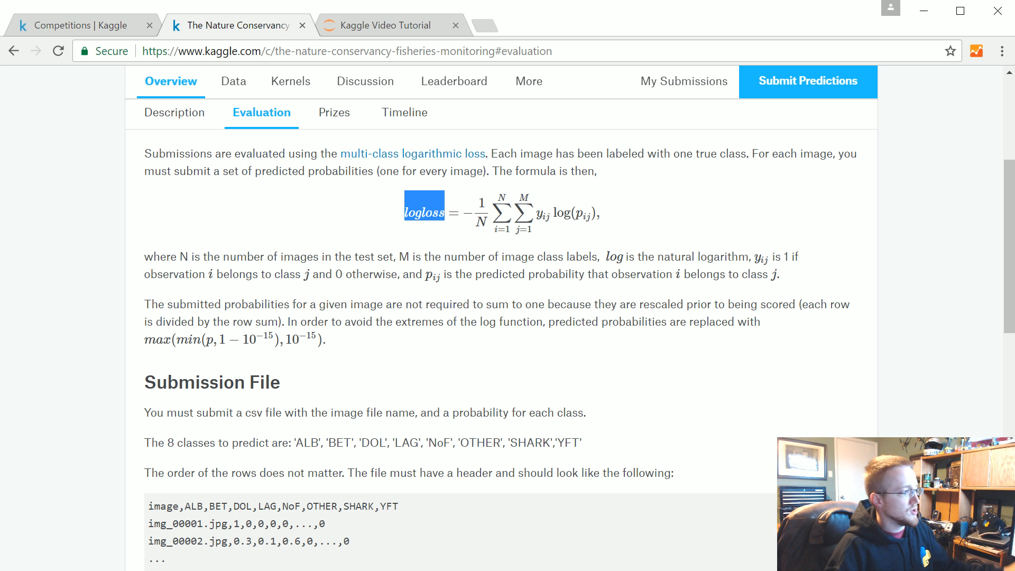
pyautogui.scroll(3)
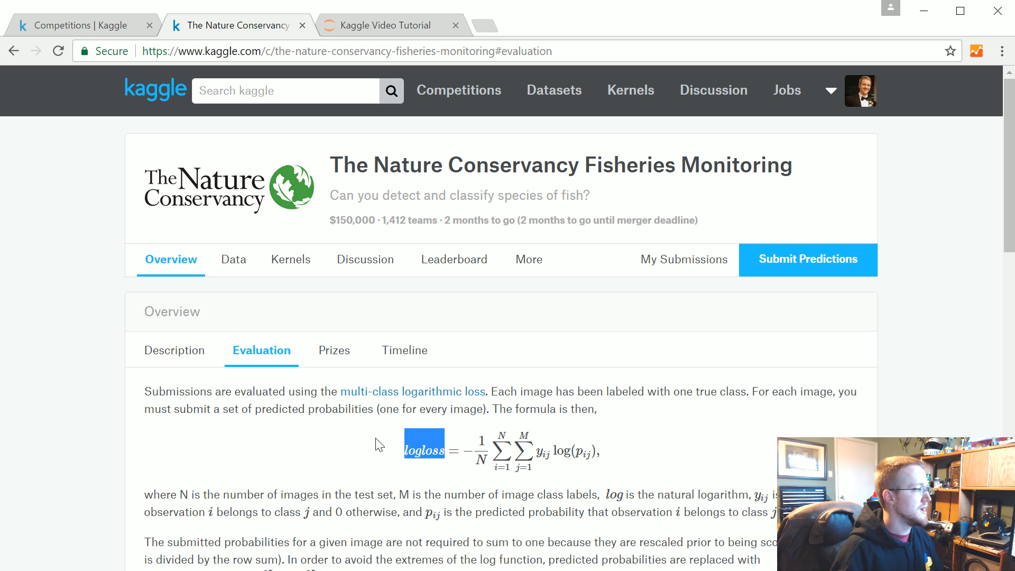
# - Review the $150,000 Prizes breakdown and the Timeline, then go to the Data page with train.zip
pyautogui.click(334, 350)
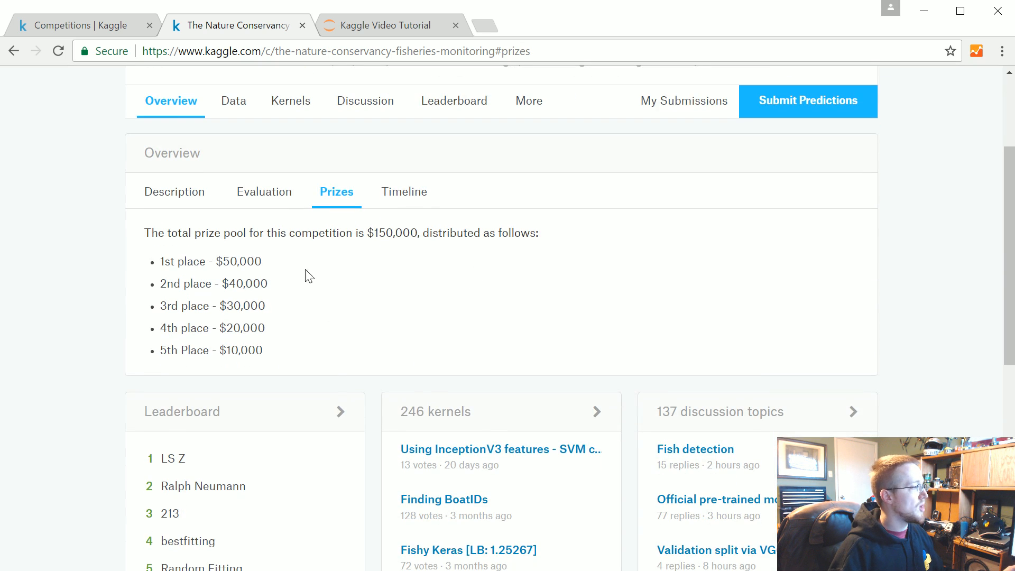
pyautogui.moveTo(365, 270)
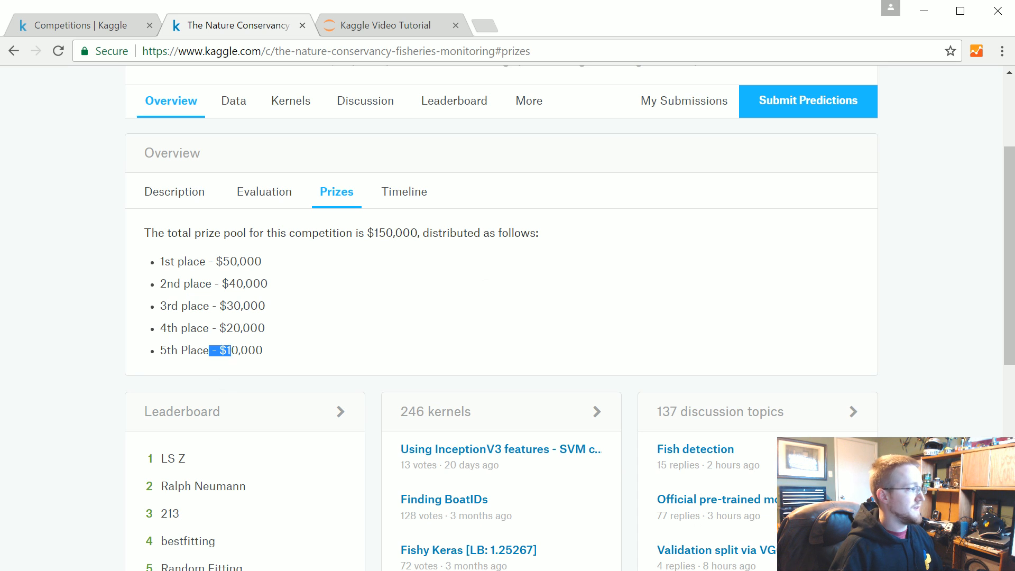
pyautogui.click(406, 192)
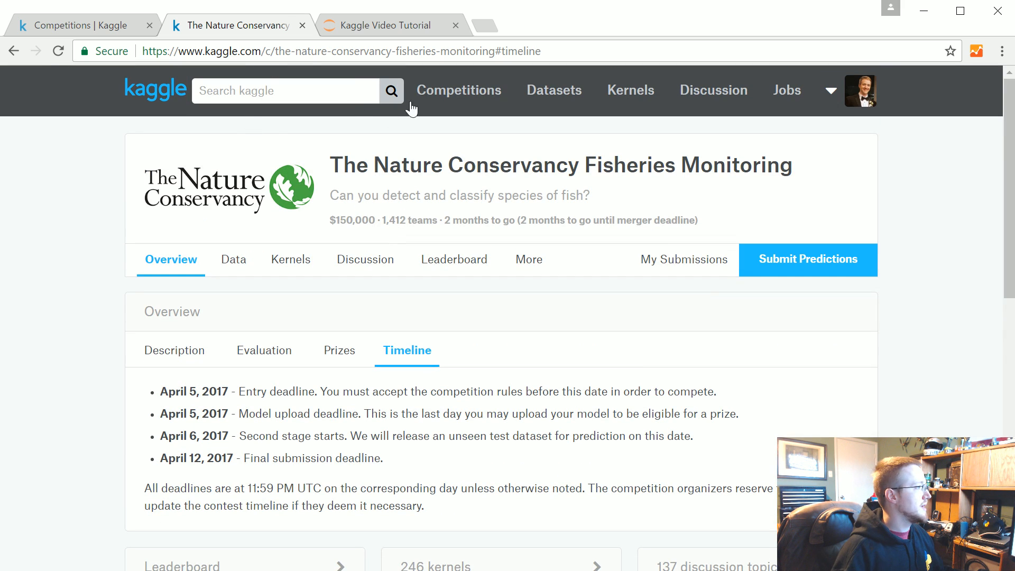
pyautogui.click(459, 90)
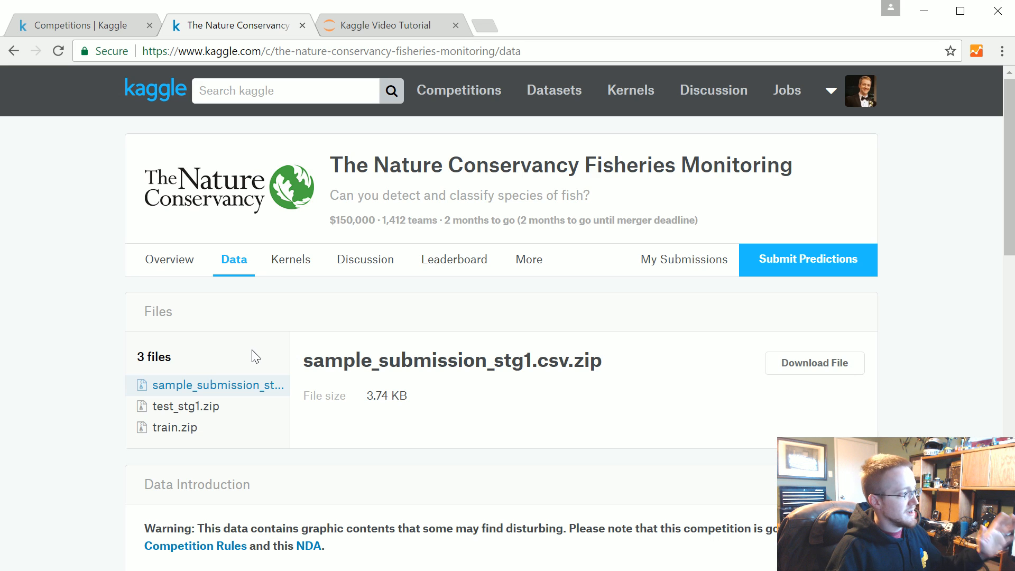
pyautogui.scroll(-3)
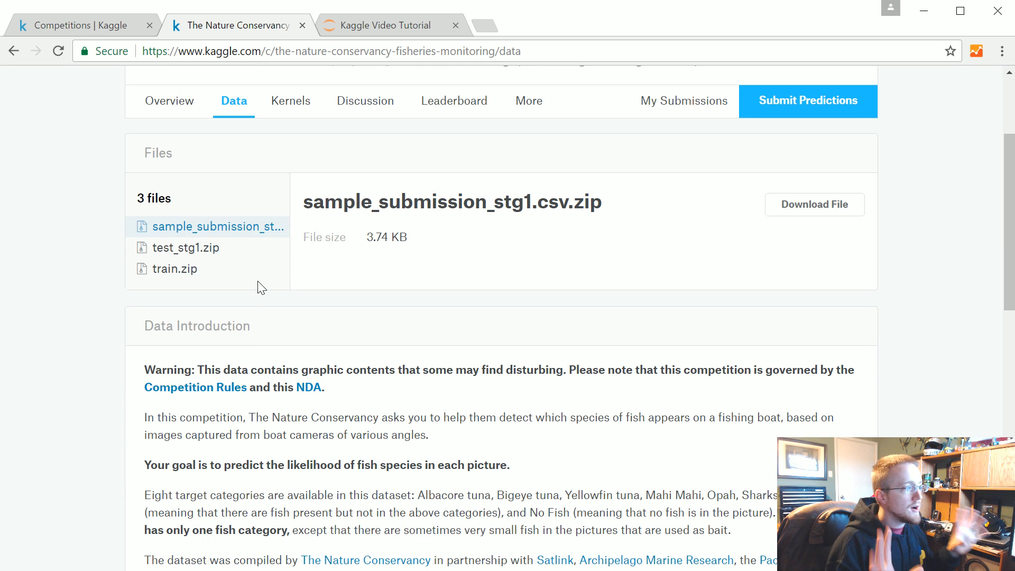
pyautogui.moveTo(198, 252)
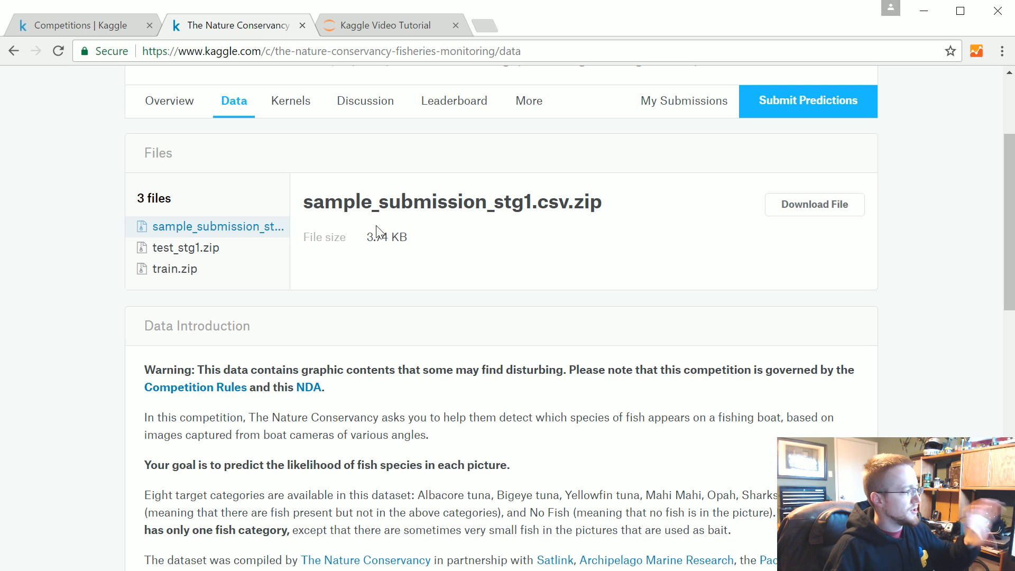
pyautogui.click(175, 268)
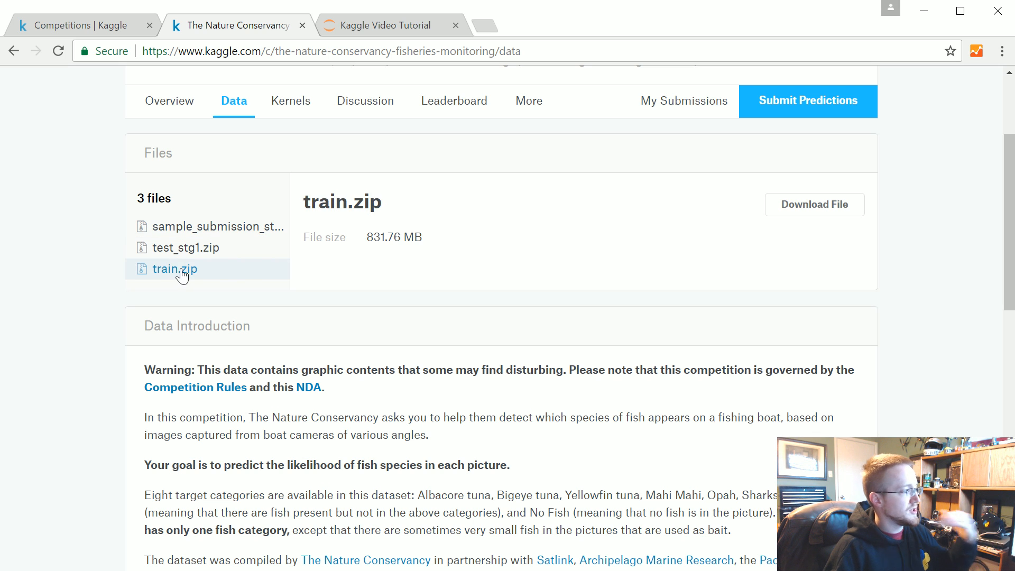
pyautogui.moveTo(482, 232)
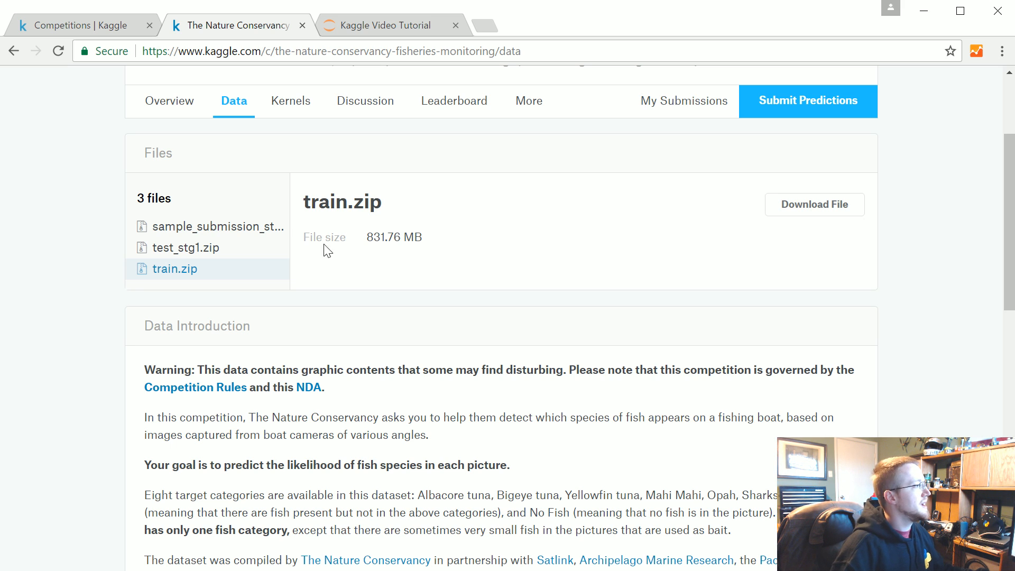
pyautogui.click(186, 248)
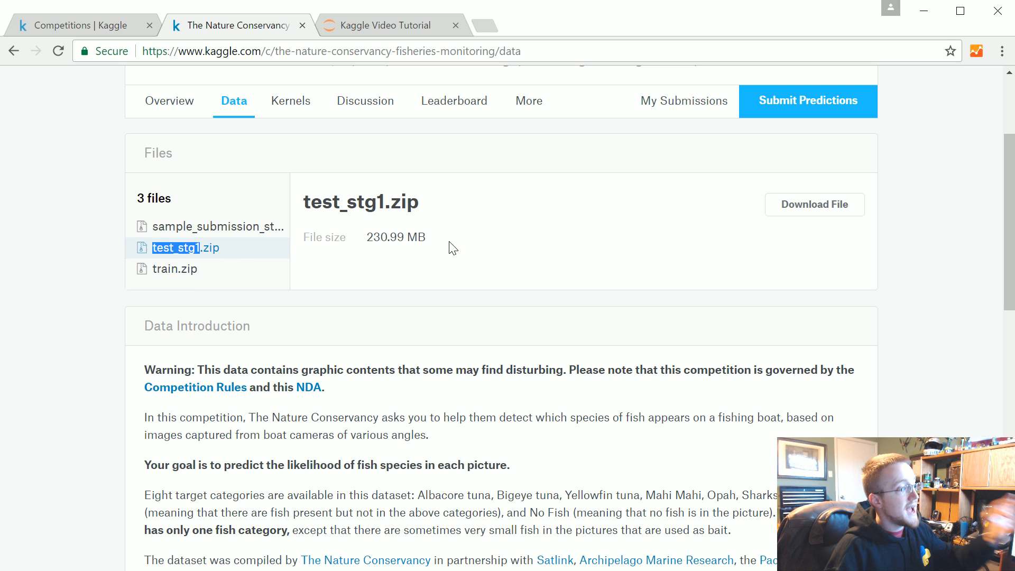
pyautogui.moveTo(439, 252)
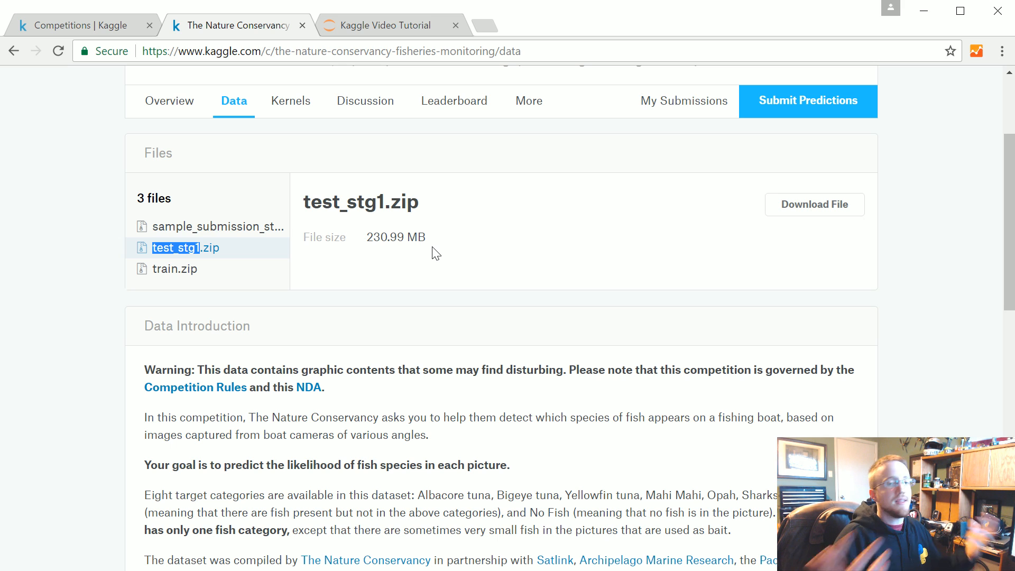
pyautogui.moveTo(426, 254)
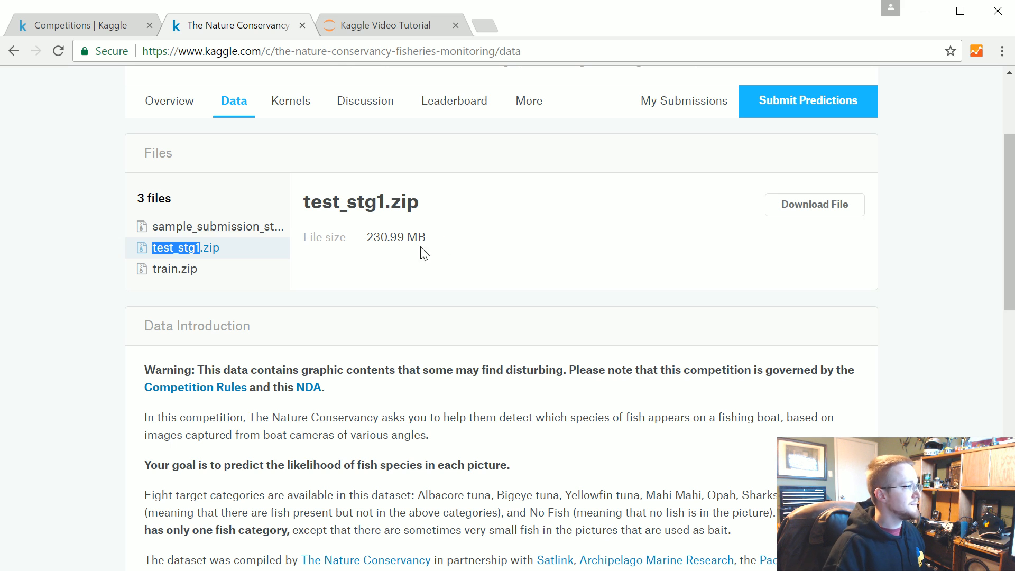
pyautogui.click(219, 227)
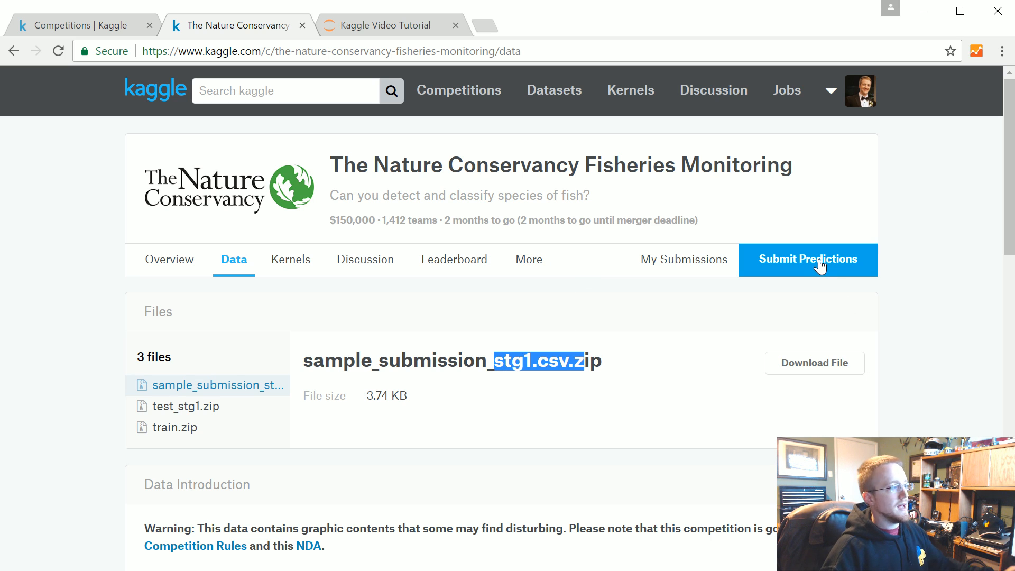
pyautogui.moveTo(682, 328)
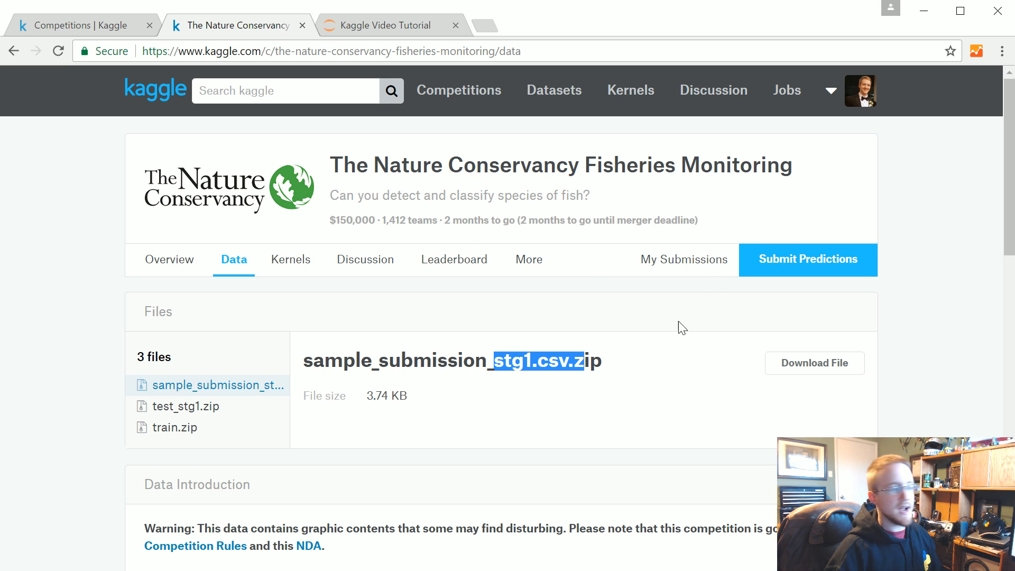
# - Look over the data files page before moving to the Data Science Bowl 2017 competition
pyautogui.scroll(-3)
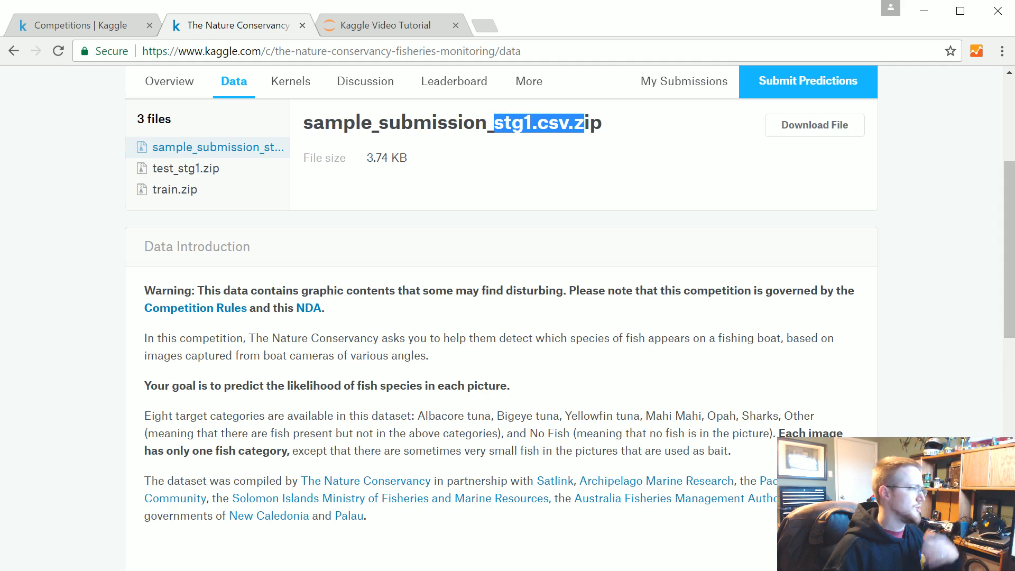
pyautogui.scroll(-3)
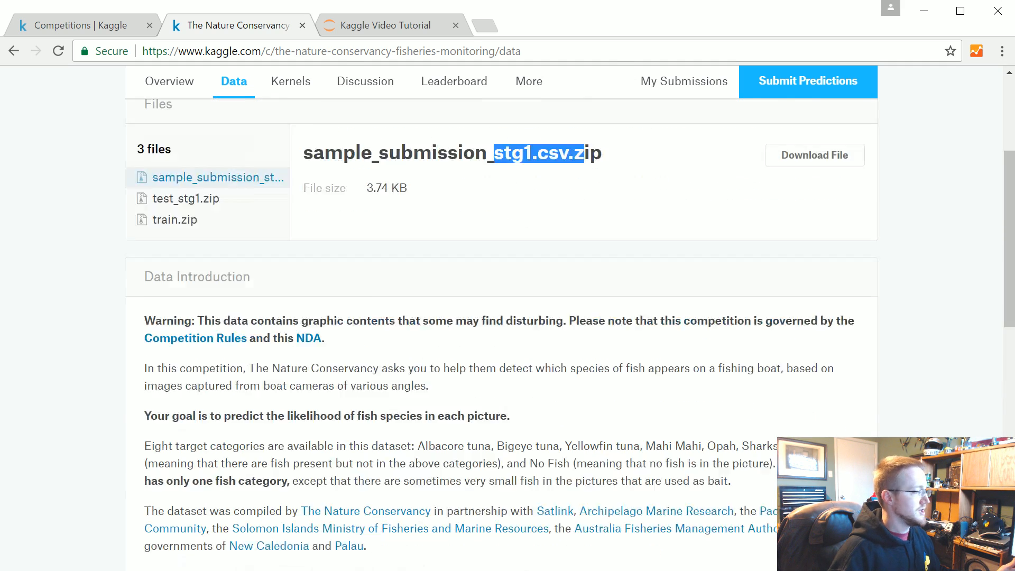
pyautogui.scroll(3)
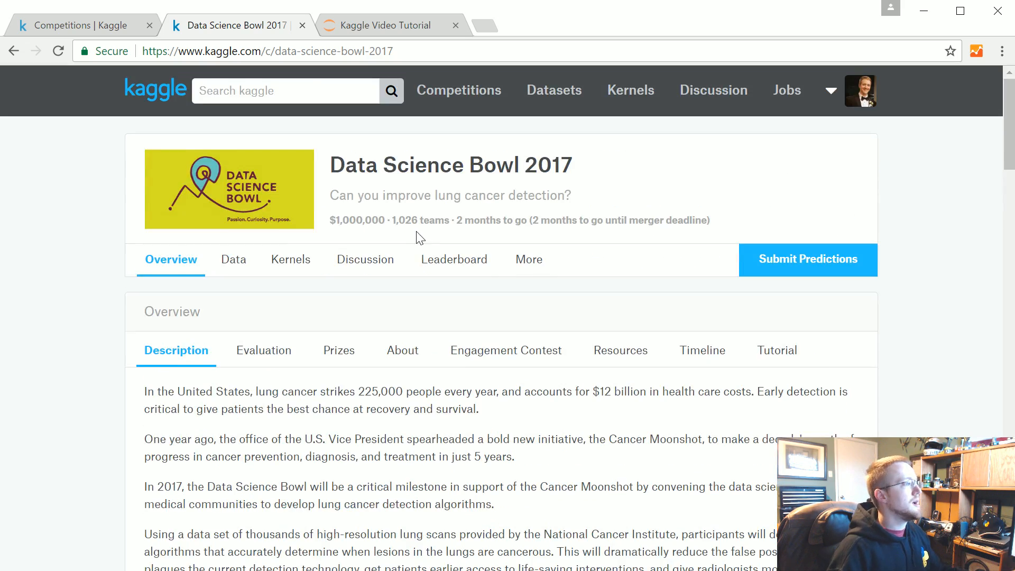
pyautogui.moveTo(343, 234)
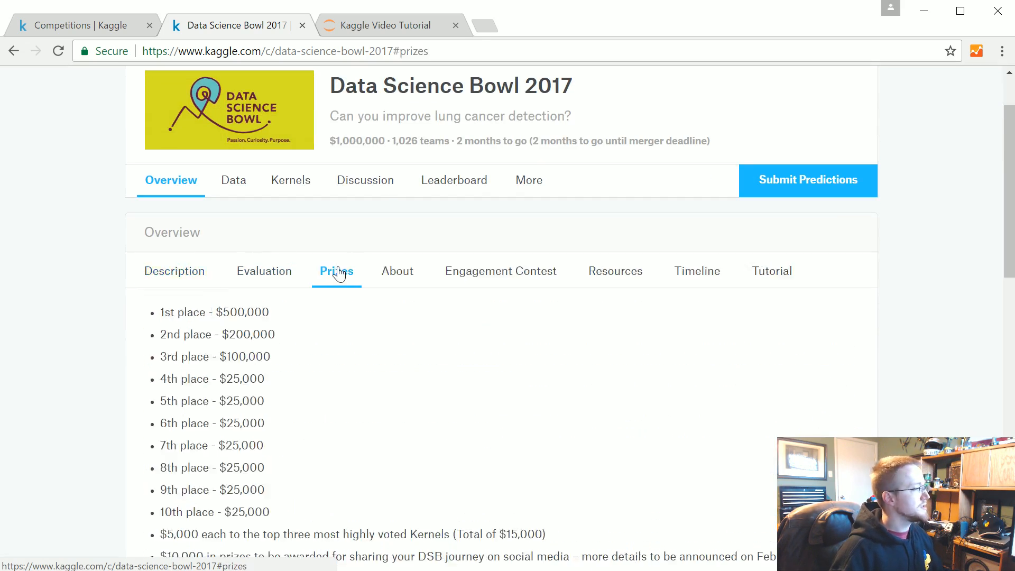
pyautogui.scroll(-3)
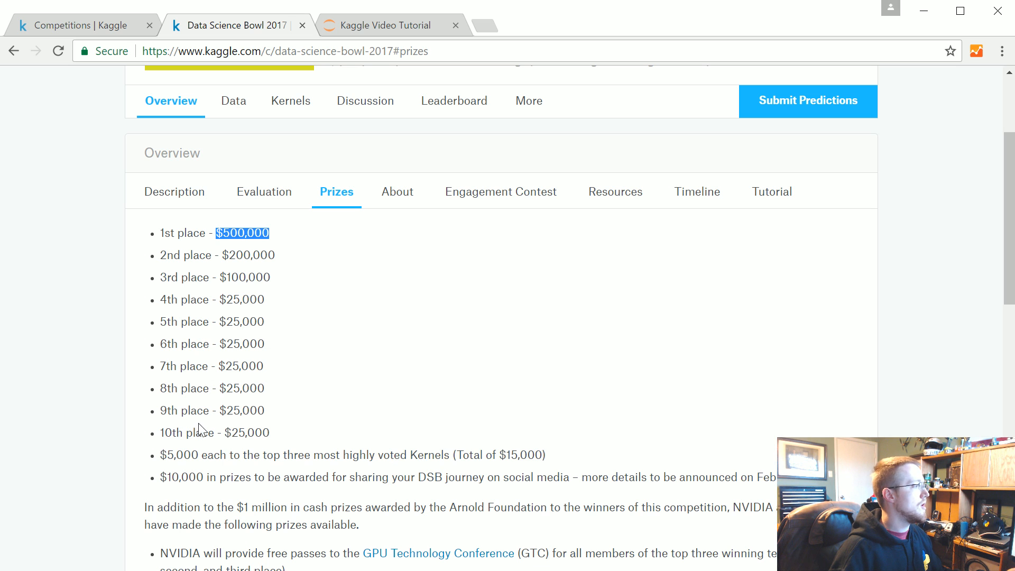
pyautogui.scroll(-3)
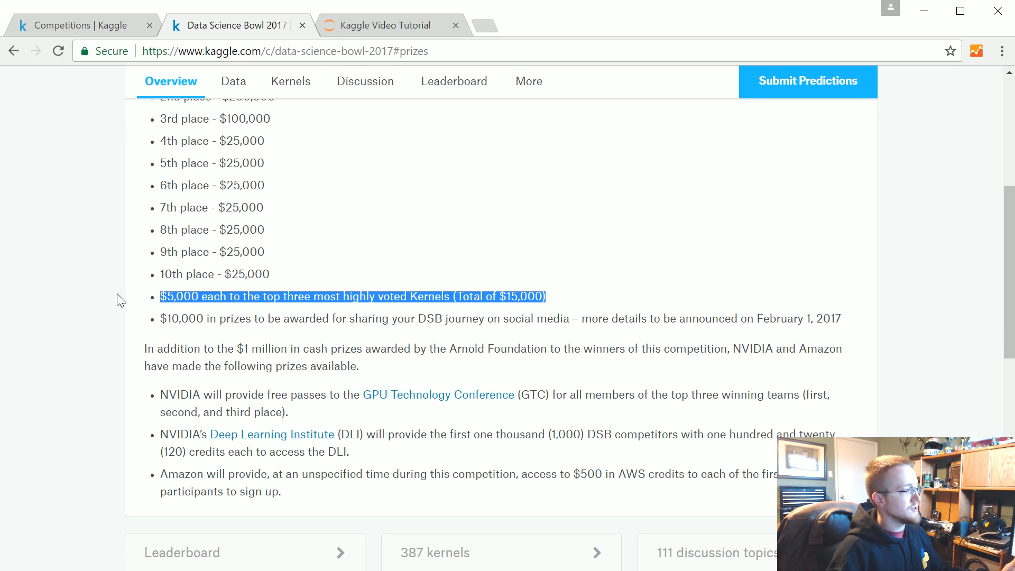
pyautogui.moveTo(575, 310)
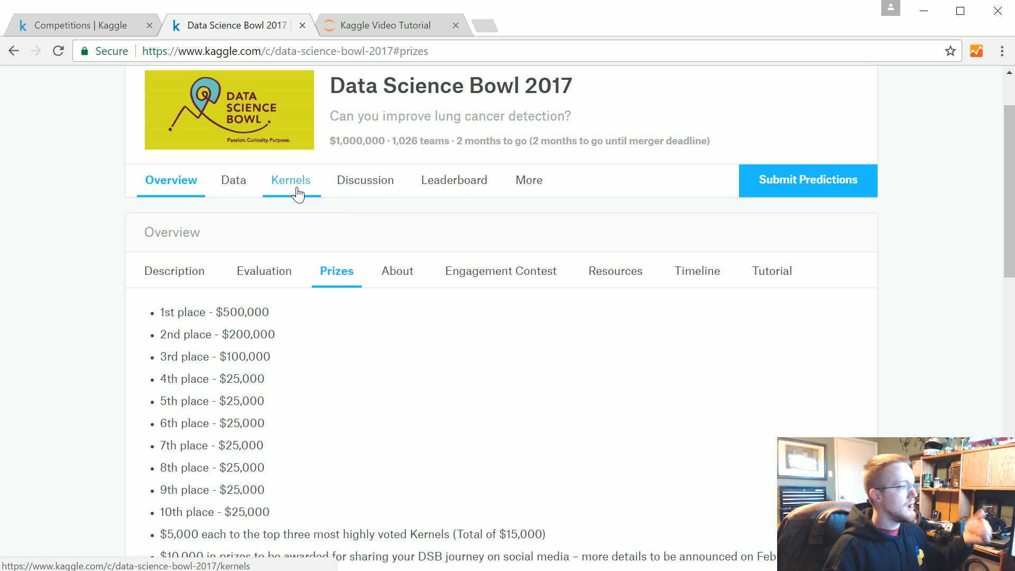
pyautogui.moveTo(290, 180)
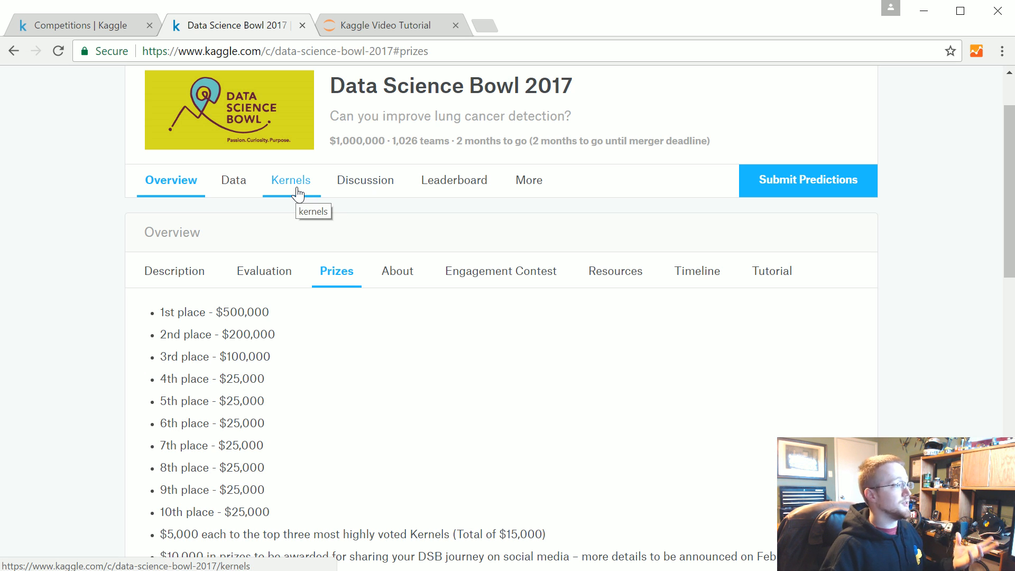
pyautogui.scroll(-3)
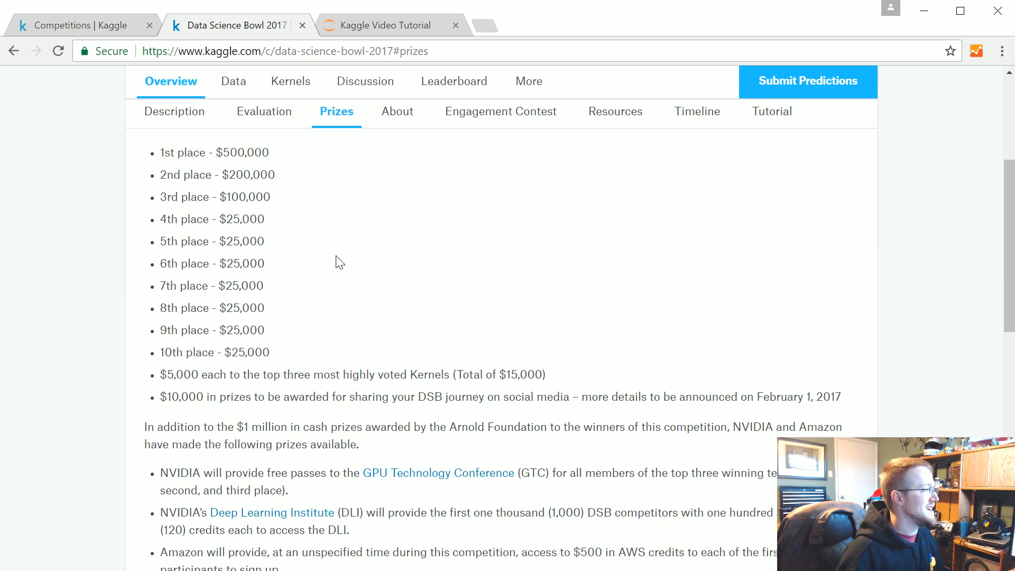
pyautogui.scroll(-3)
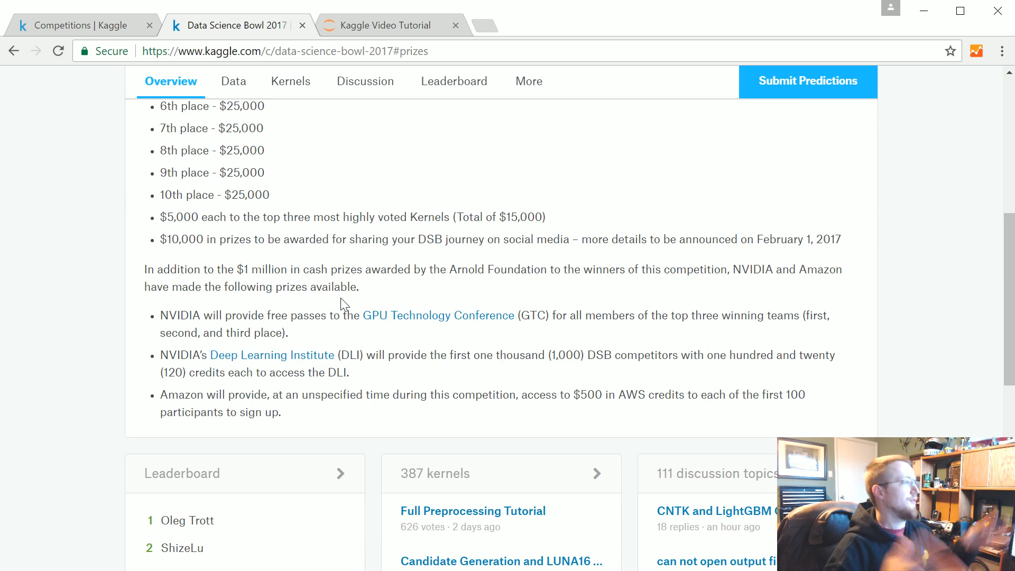
pyautogui.moveTo(206, 251)
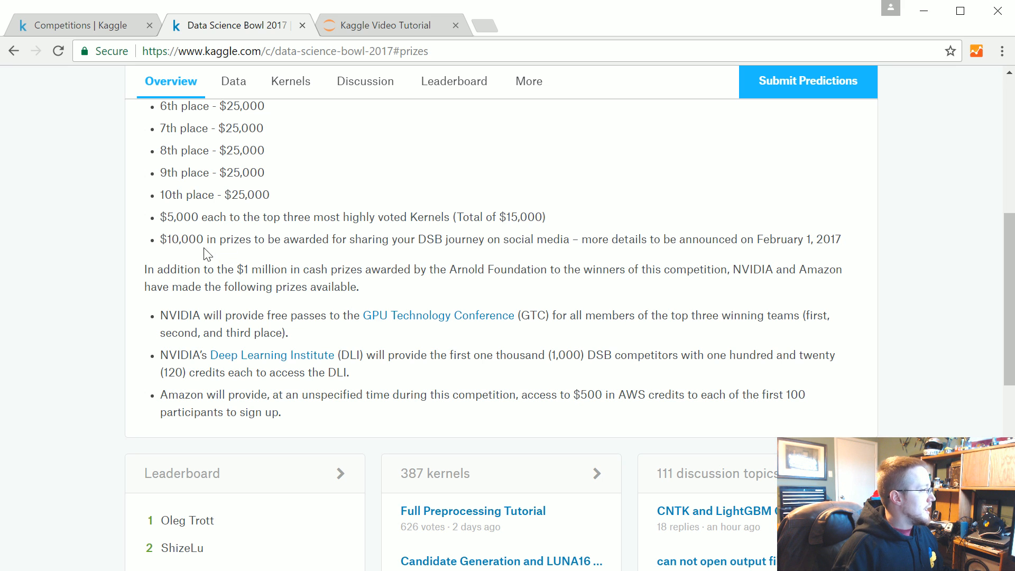
pyautogui.moveTo(159, 239); pyautogui.dragTo(642, 239)
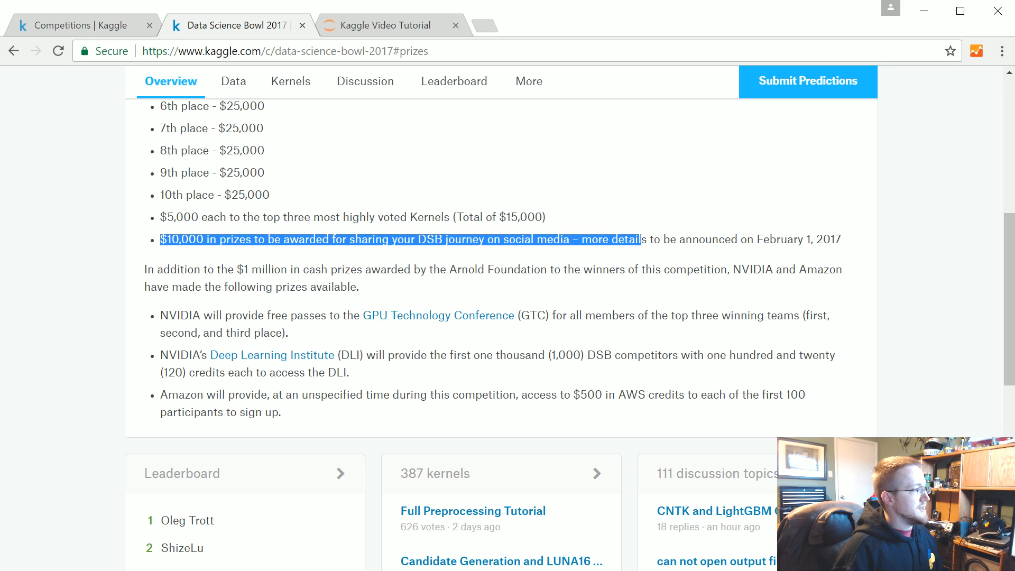
pyautogui.scroll(-3)
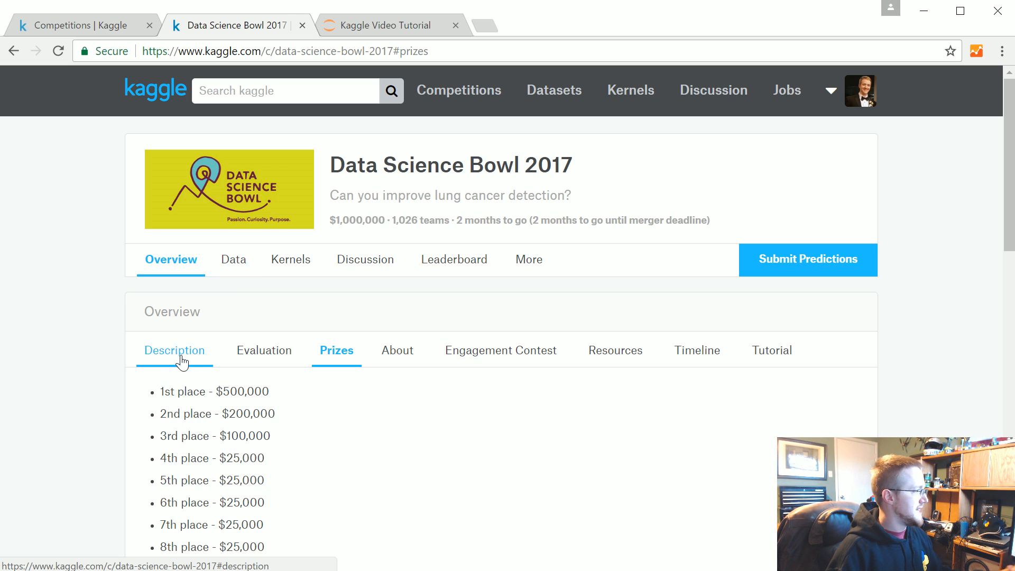
# - Read the Data Science Bowl 2017 Description on lung cancer and its 'Breathe in the Future' infographic
pyautogui.click(174, 350)
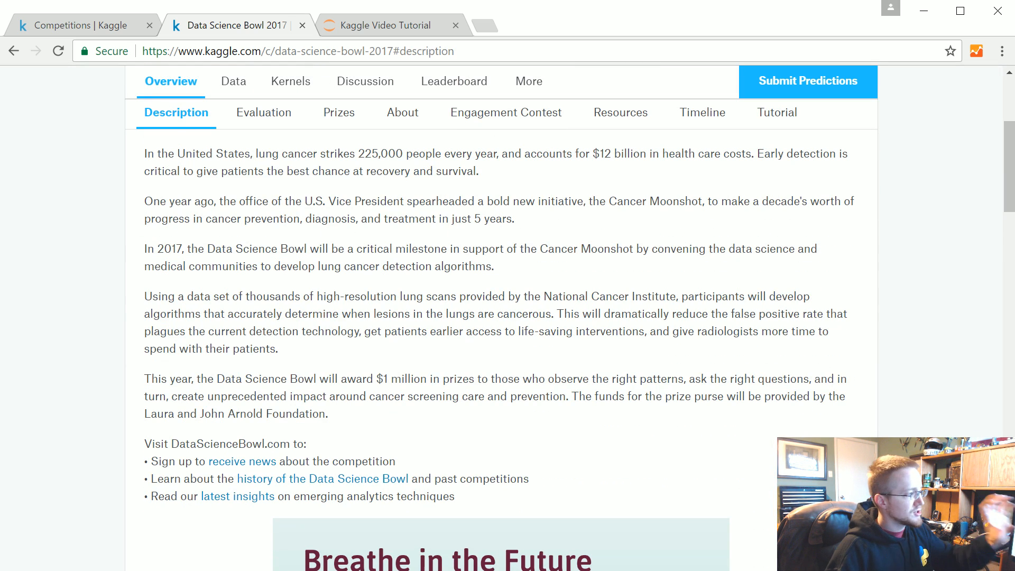
pyautogui.scroll(-3)
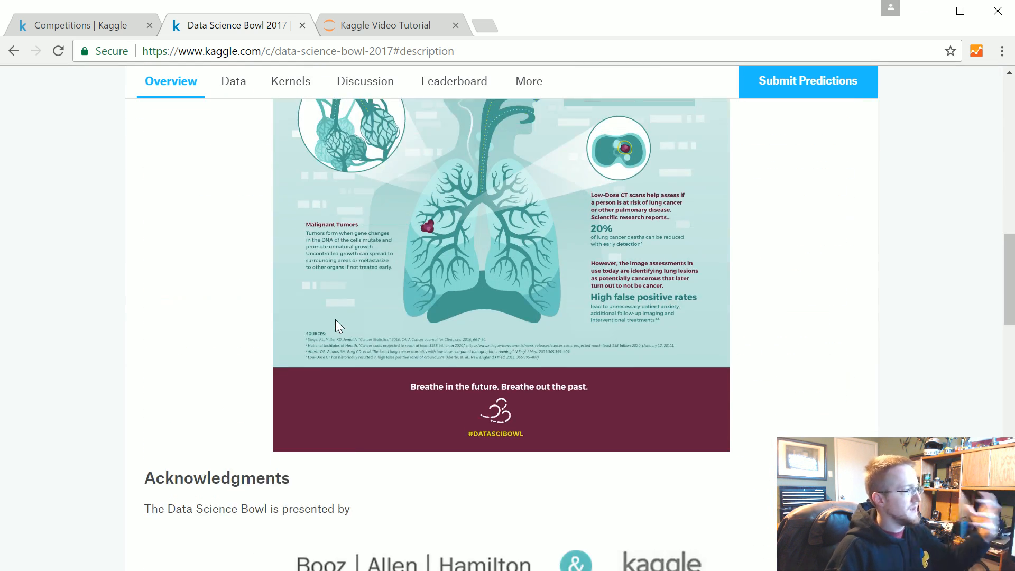
pyautogui.scroll(3)
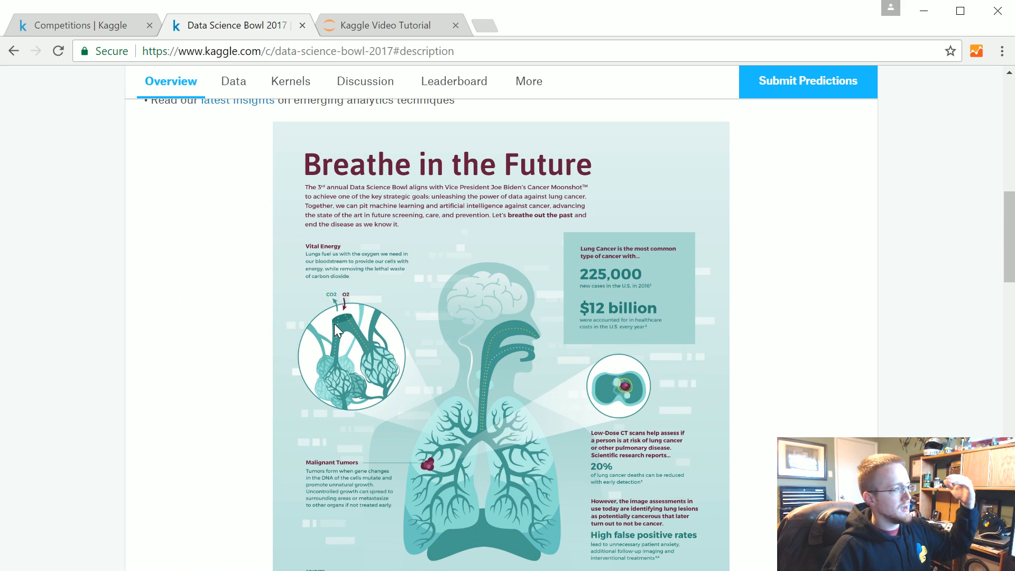
pyautogui.moveTo(342, 330)
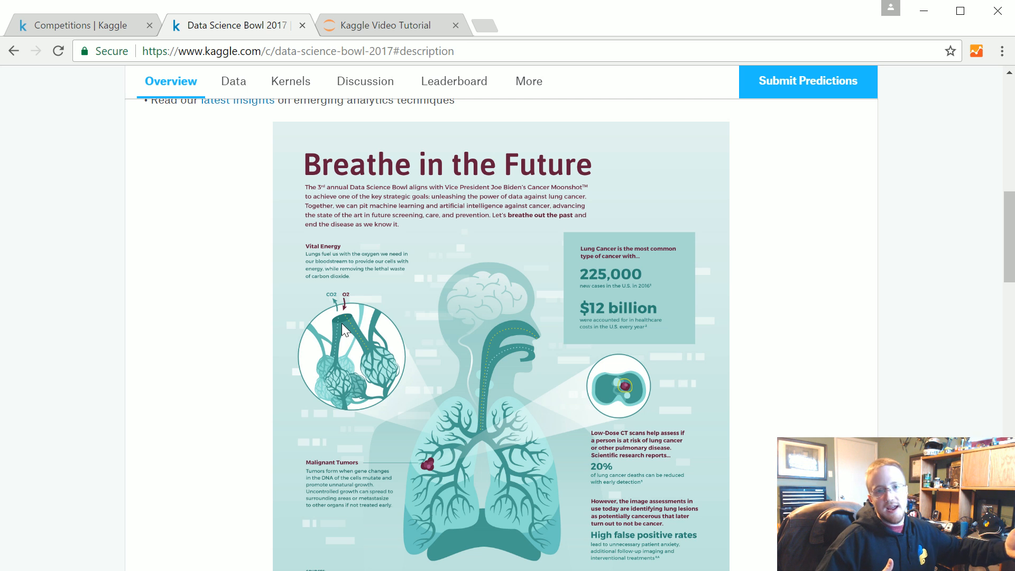
pyautogui.moveTo(449, 346)
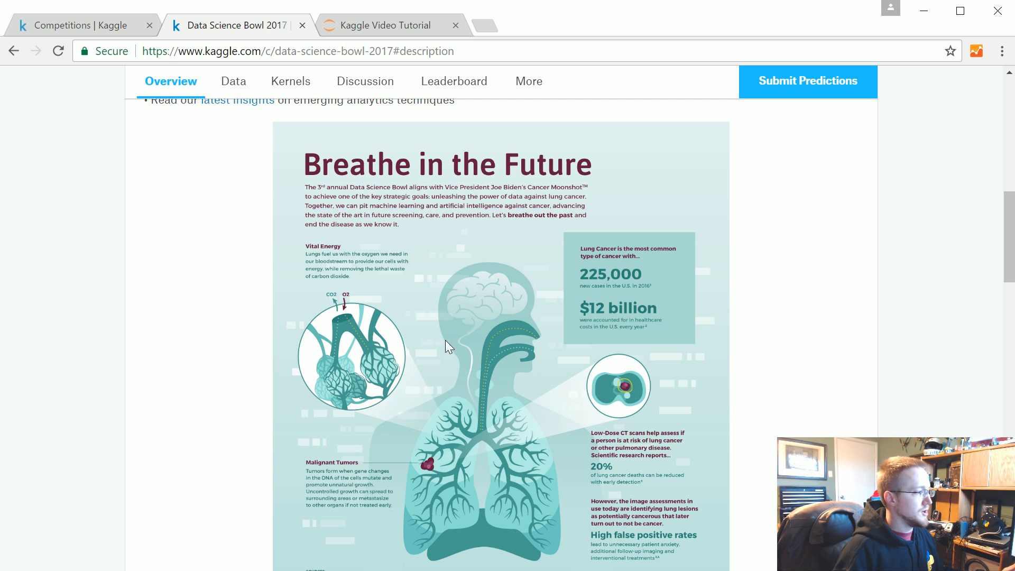
pyautogui.scroll(-3)
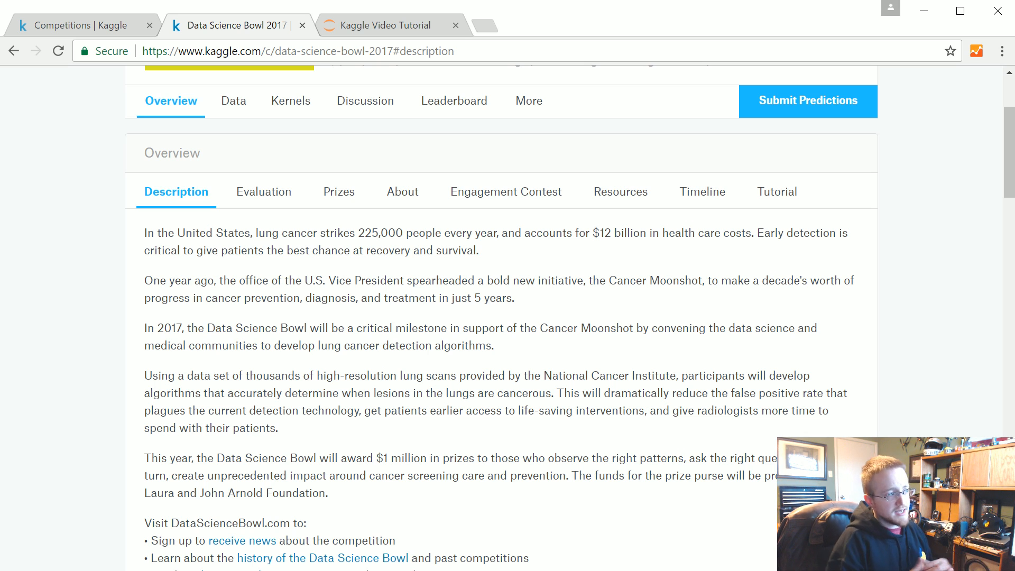
pyautogui.scroll(-3)
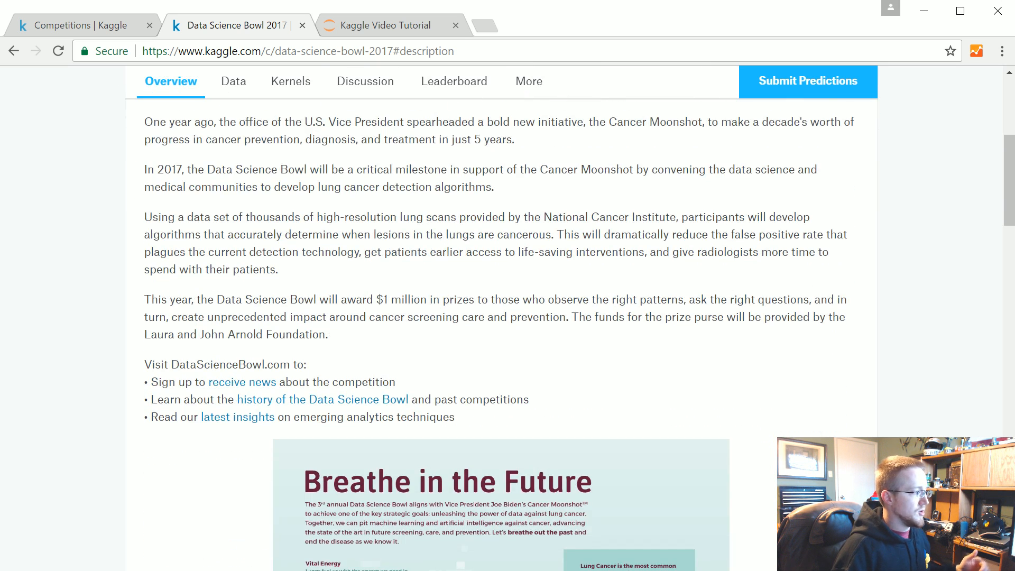
pyautogui.scroll(3)
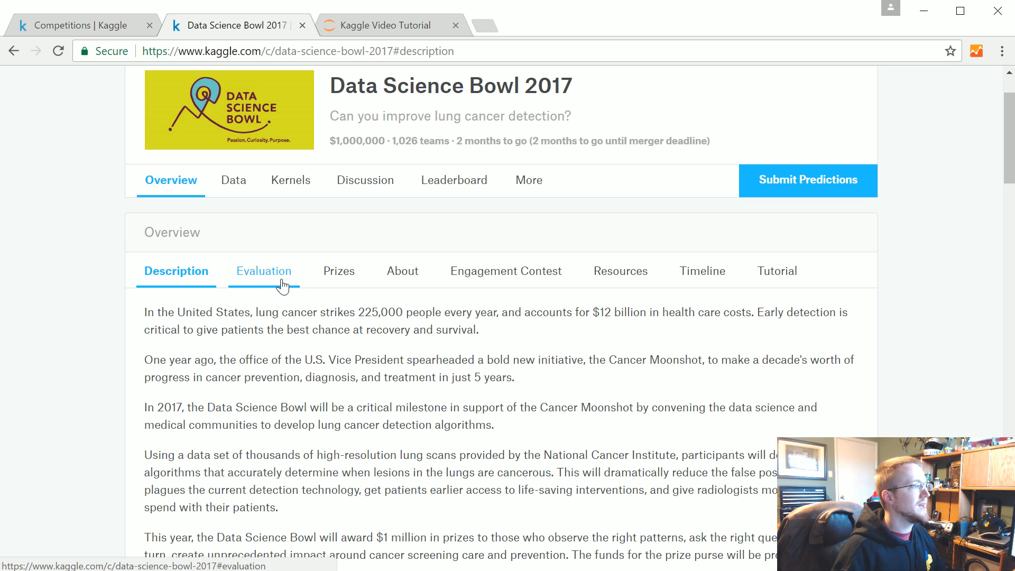
# - View the Evaluation log loss scoring, the Resources links, and the Timeline deadlines through April 12, 2017
pyautogui.click(263, 270)
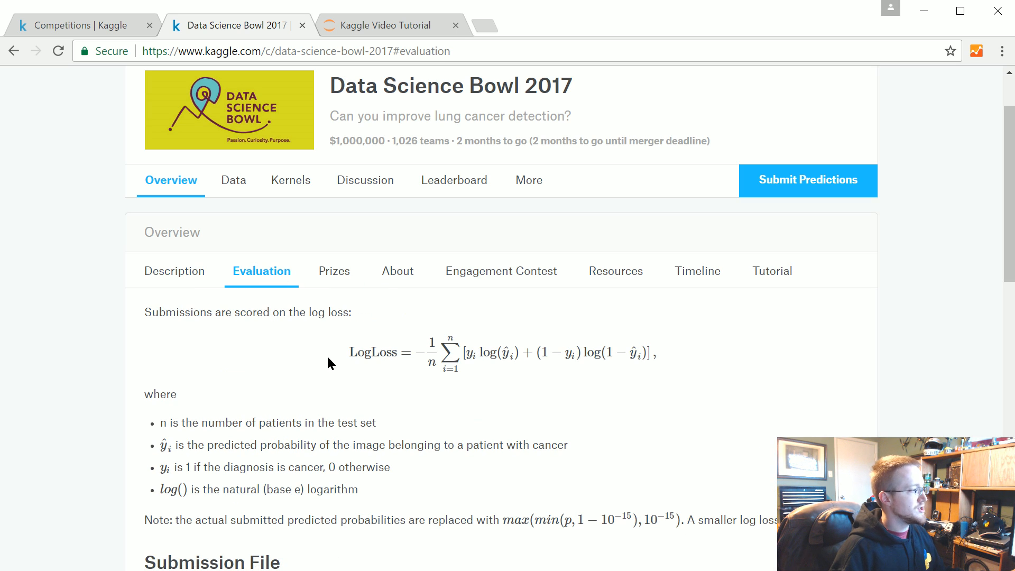
pyautogui.moveTo(500, 270)
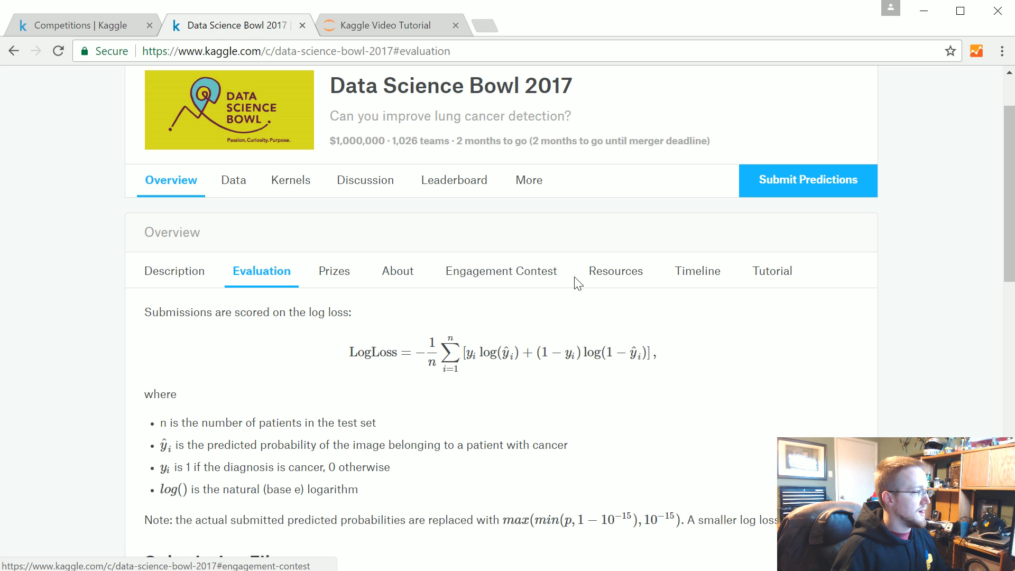
pyautogui.click(618, 271)
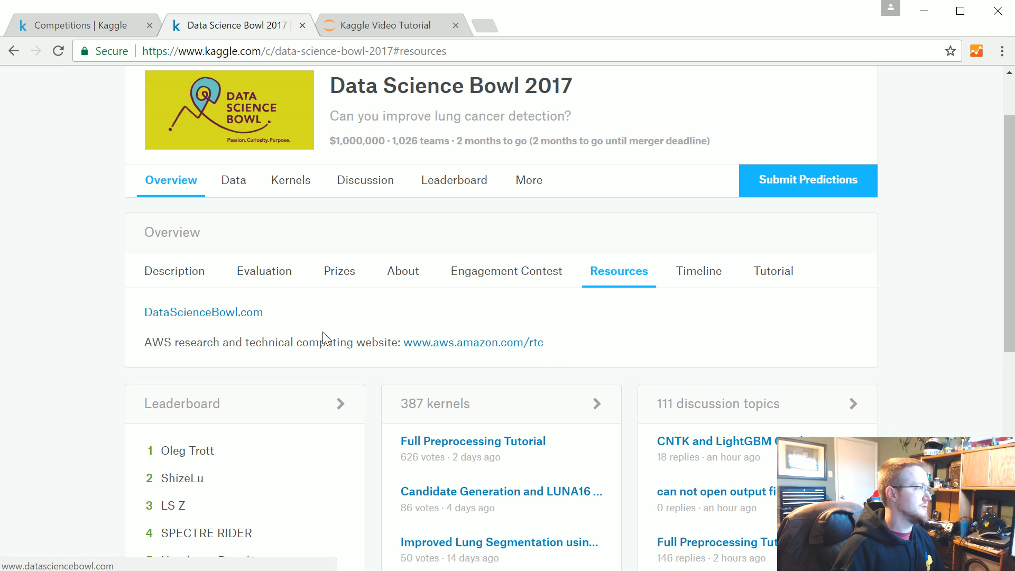
pyautogui.click(699, 271)
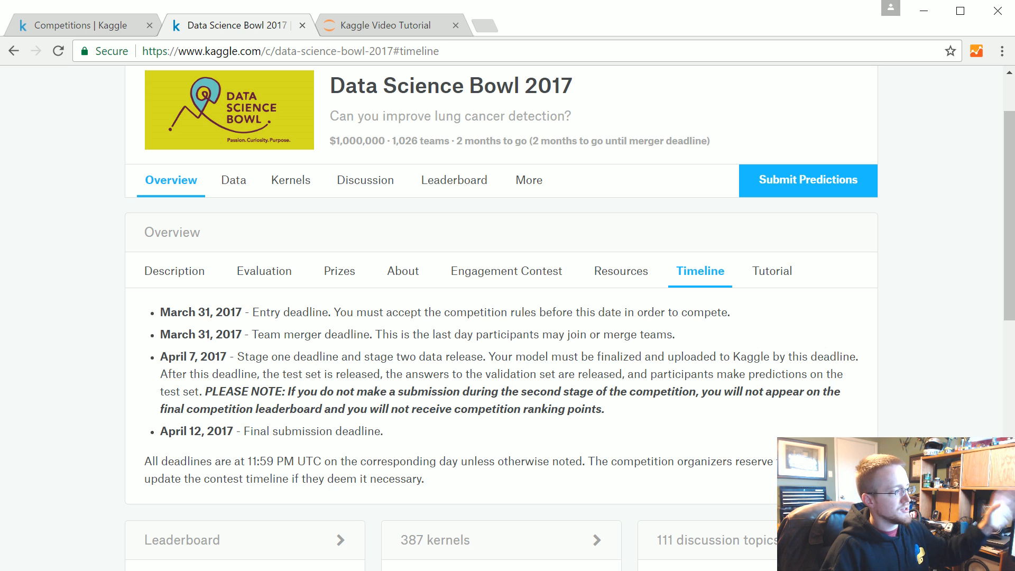
# - Review the Timeline's April 7 stage-two note, highlighting the validation-set phrase
pyautogui.scroll(-3)
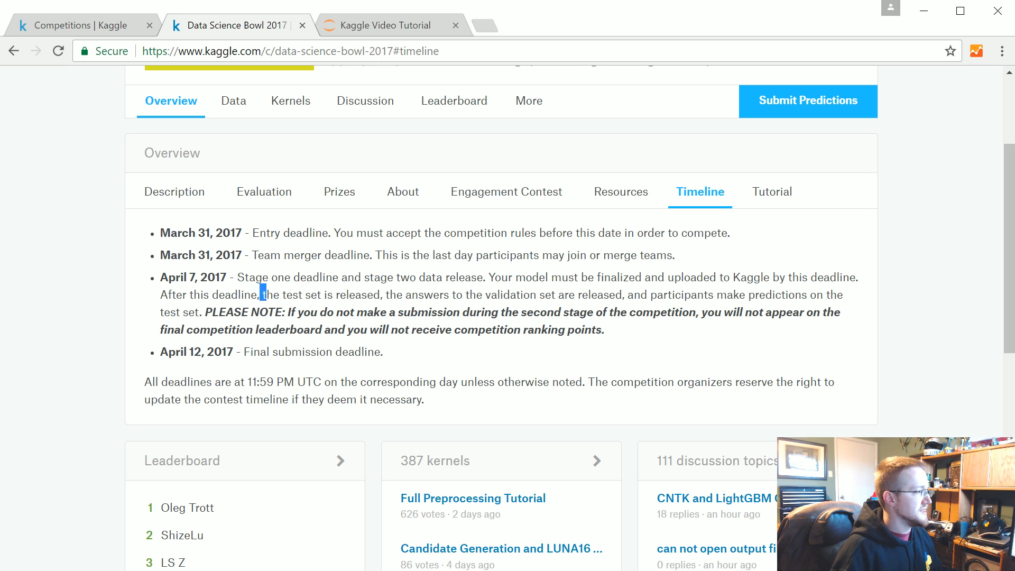
pyautogui.moveTo(261, 295); pyautogui.dragTo(382, 295)
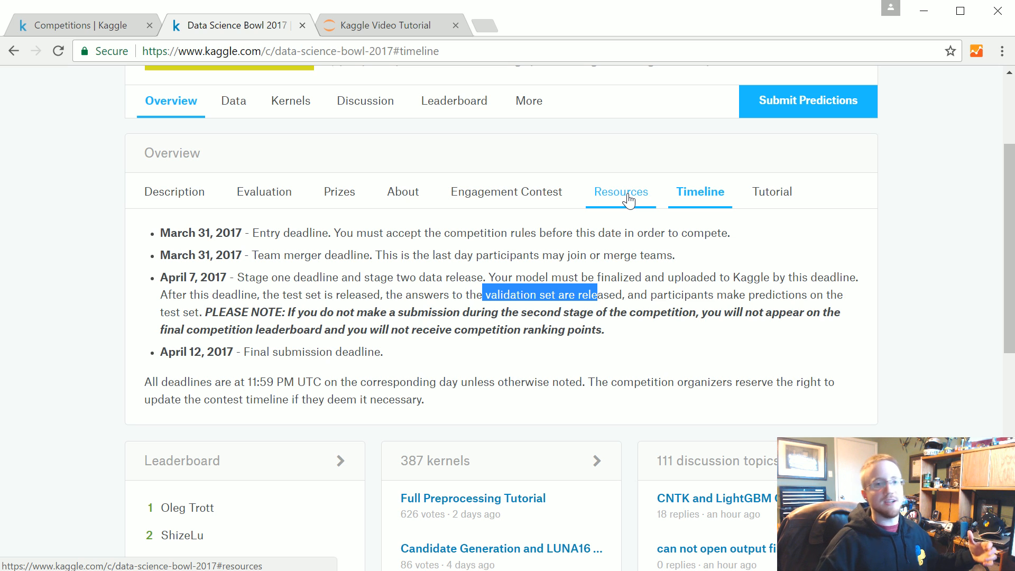
pyautogui.moveTo(621, 191)
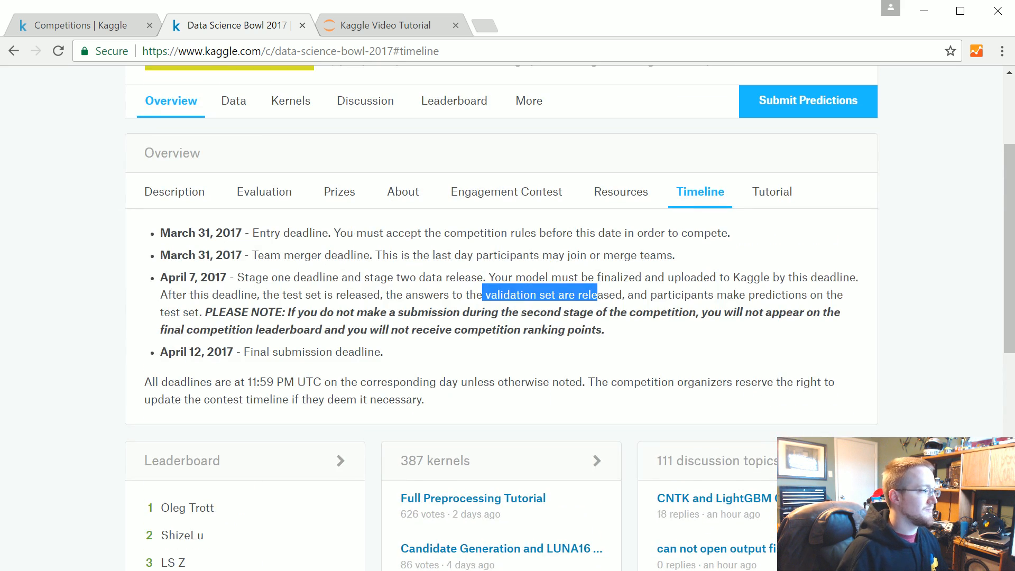
pyautogui.scroll(-3)
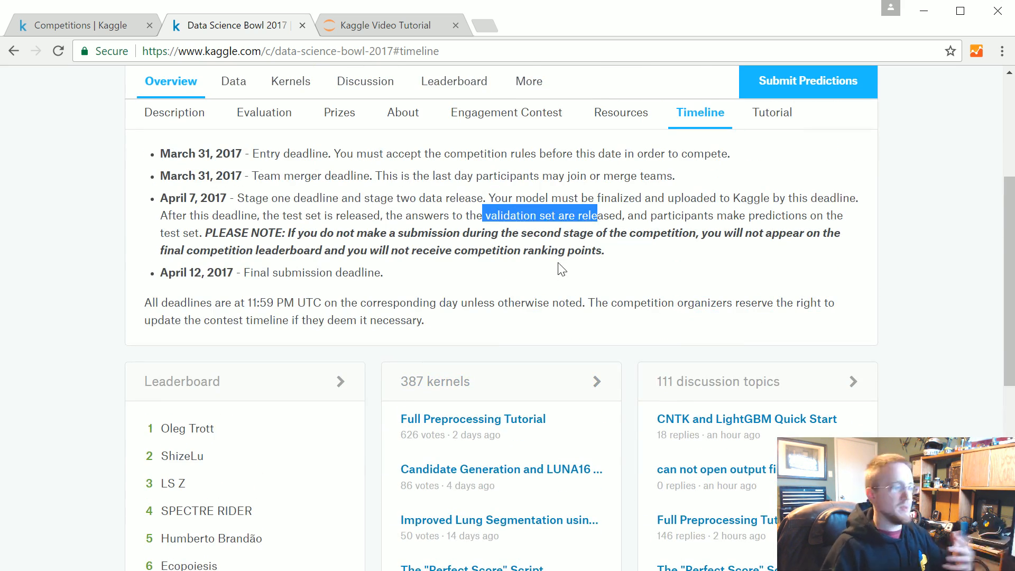
pyautogui.moveTo(558, 286)
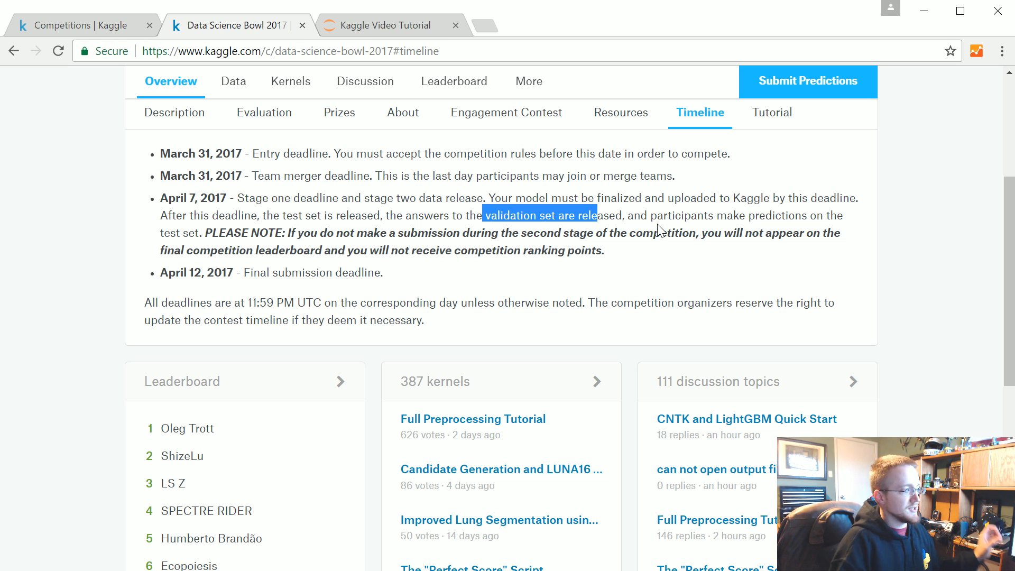
pyautogui.scroll(-3)
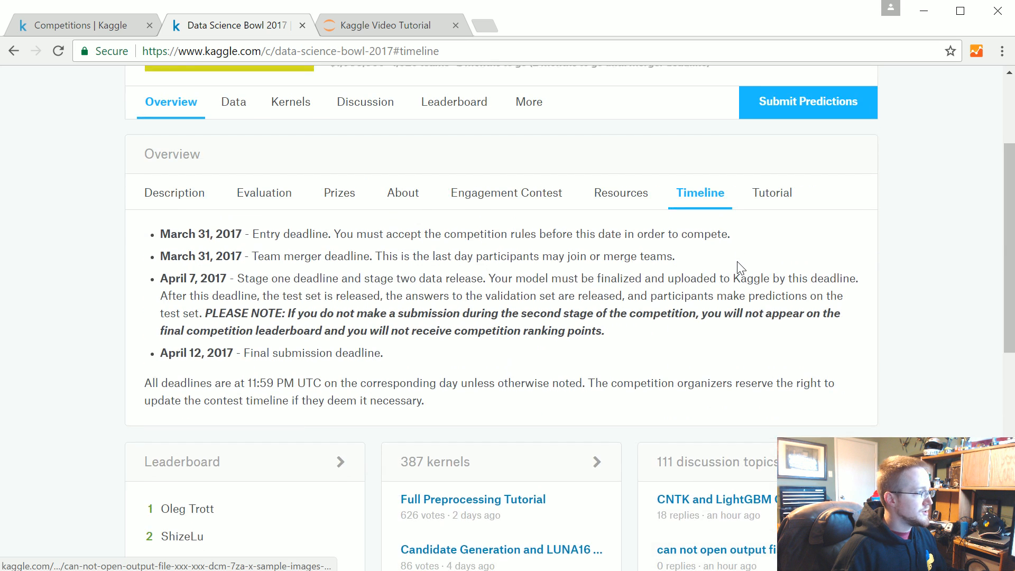
pyautogui.scroll(3)
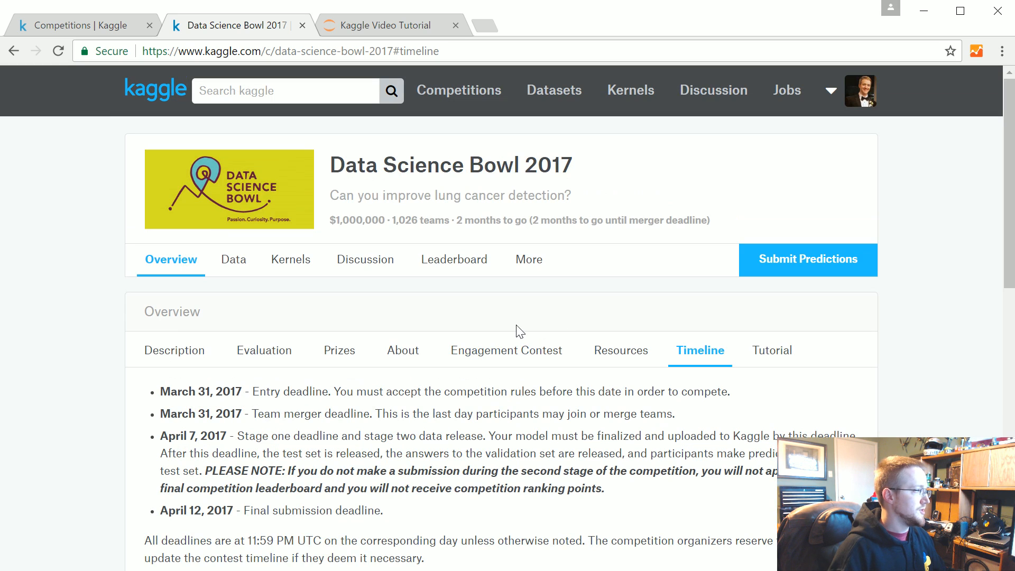
pyautogui.moveTo(232, 259)
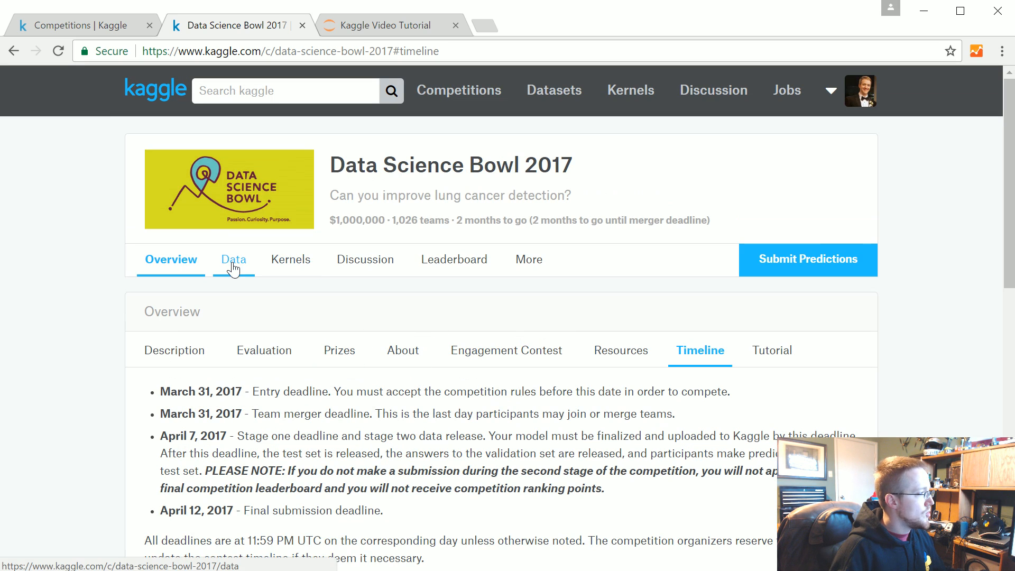
# - View each of the six data files in turn, from data_password.txt.zip to stage1_sample_submission.csv.zip
pyautogui.click(232, 259)
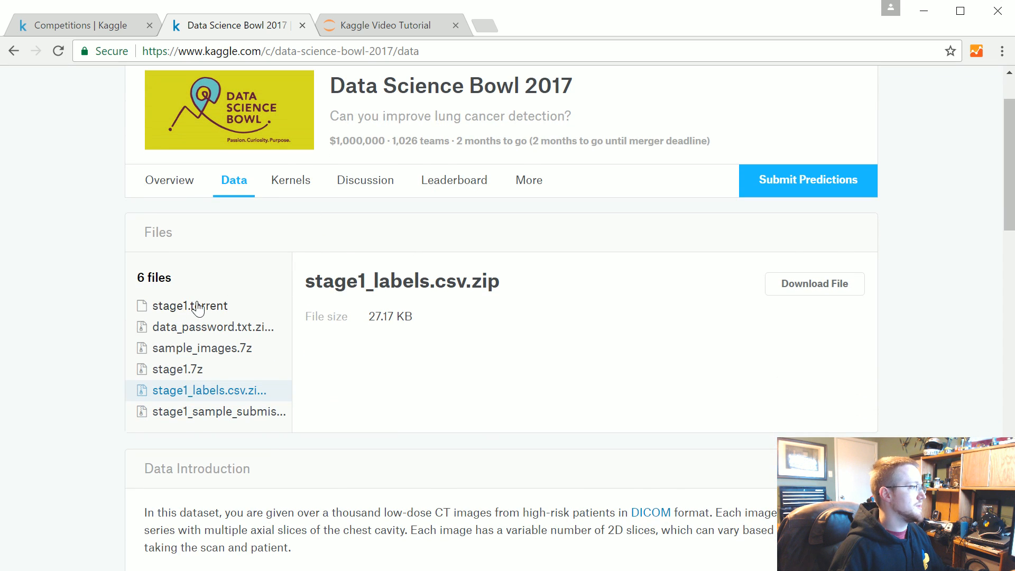
pyautogui.scroll(-3)
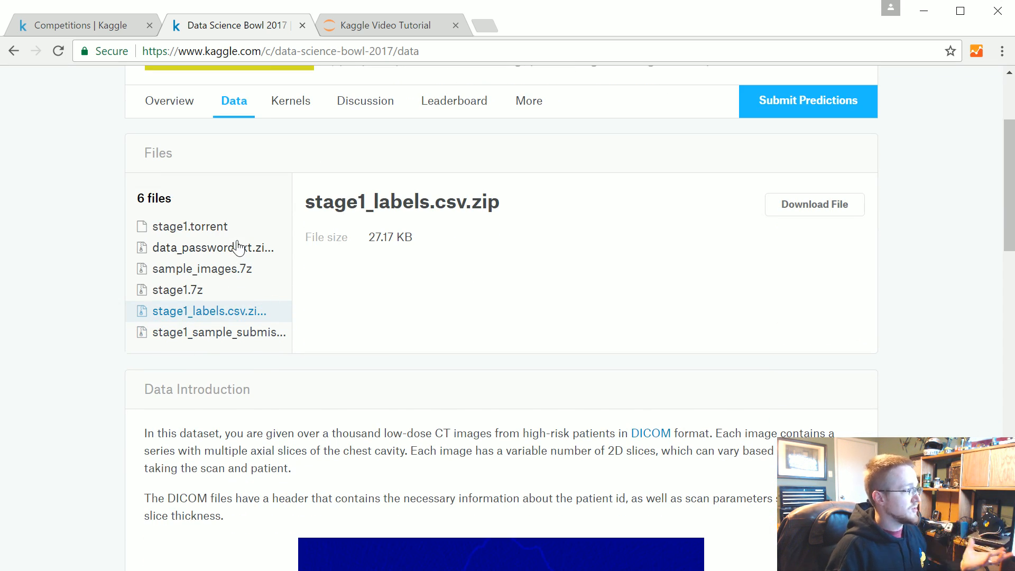
pyautogui.click(209, 247)
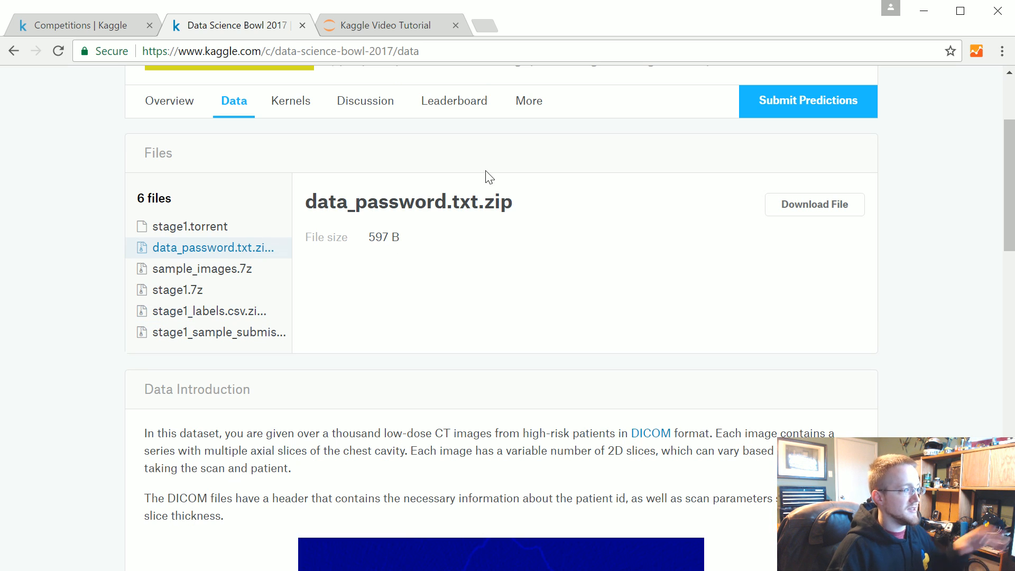
pyautogui.doubleClick(408, 201)
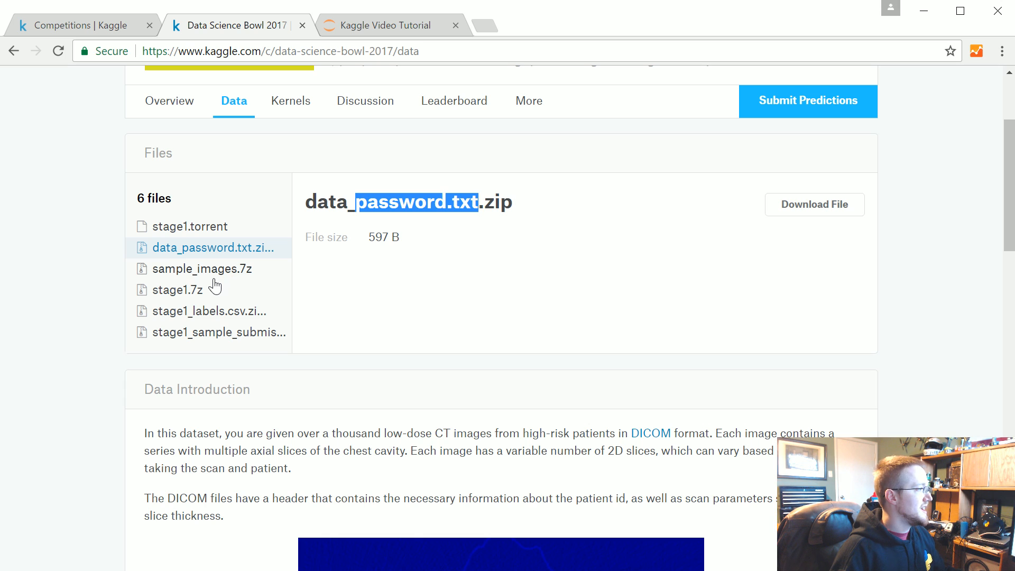
pyautogui.click(198, 269)
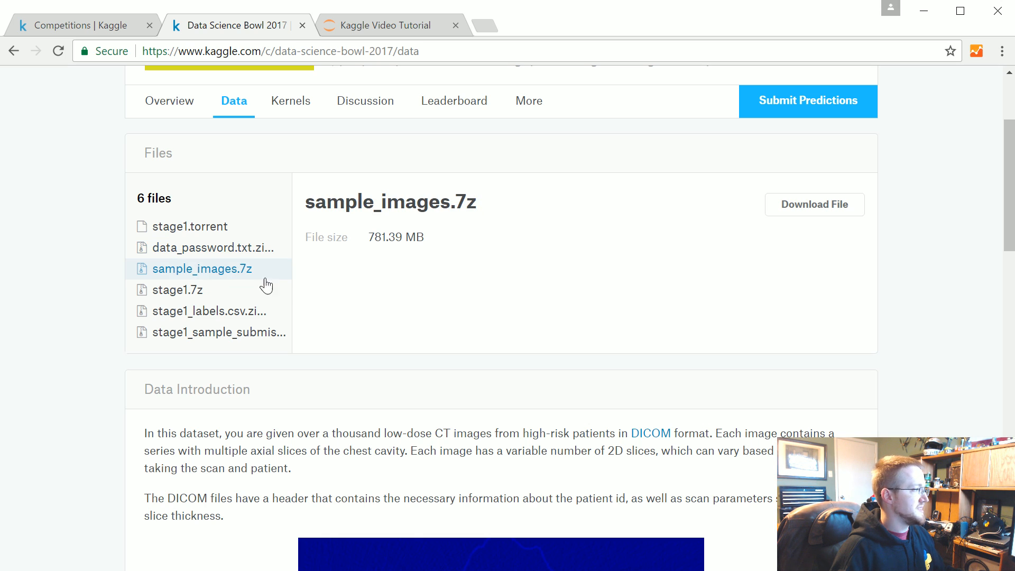
pyautogui.click(177, 290)
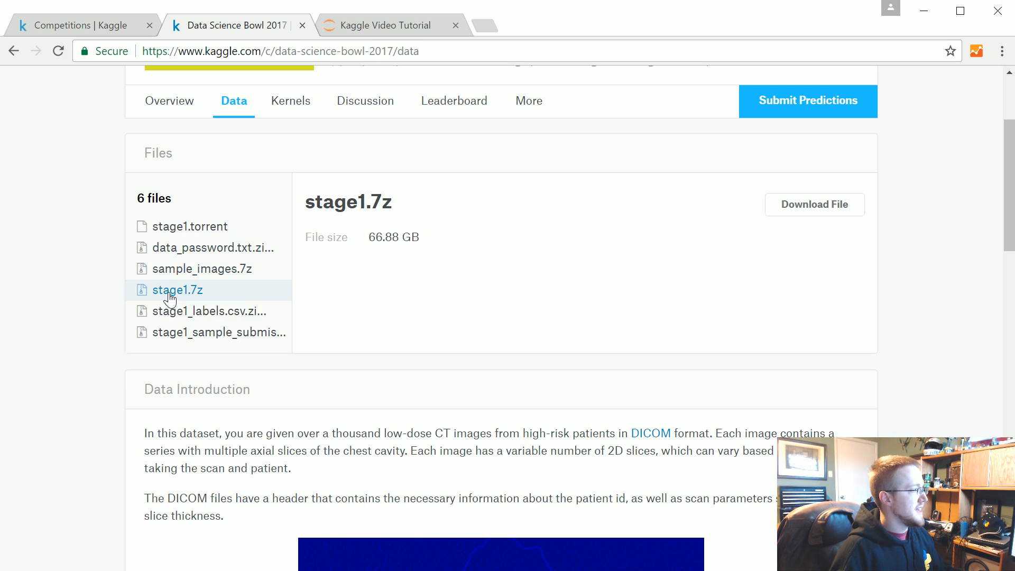
pyautogui.click(209, 311)
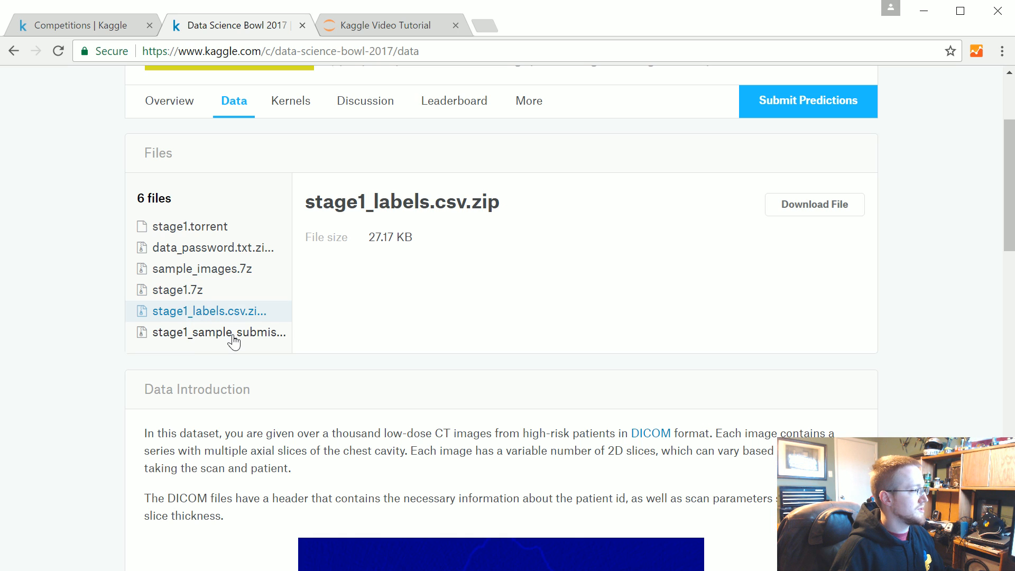
pyautogui.click(219, 332)
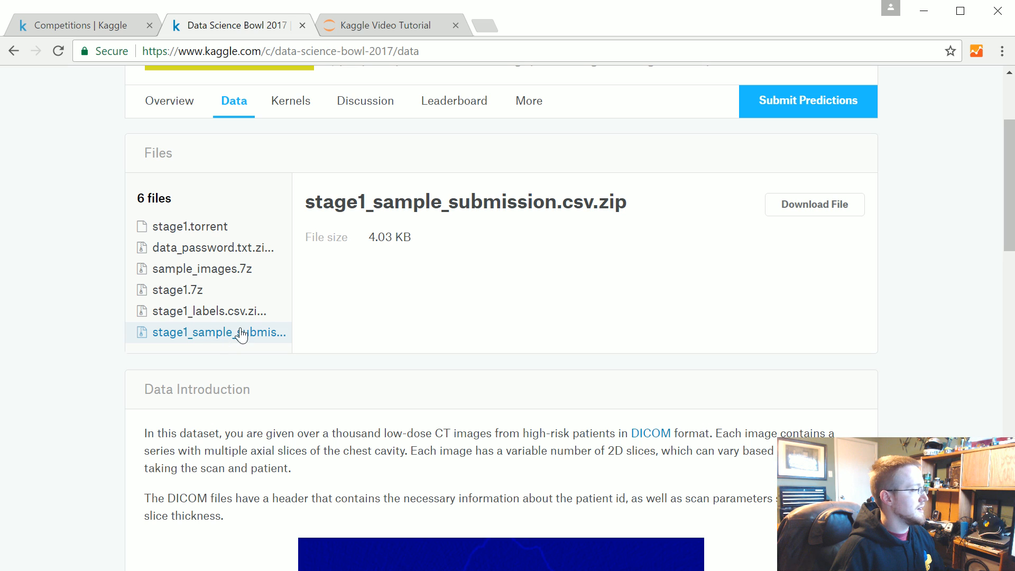
pyautogui.doubleClick(466, 201)
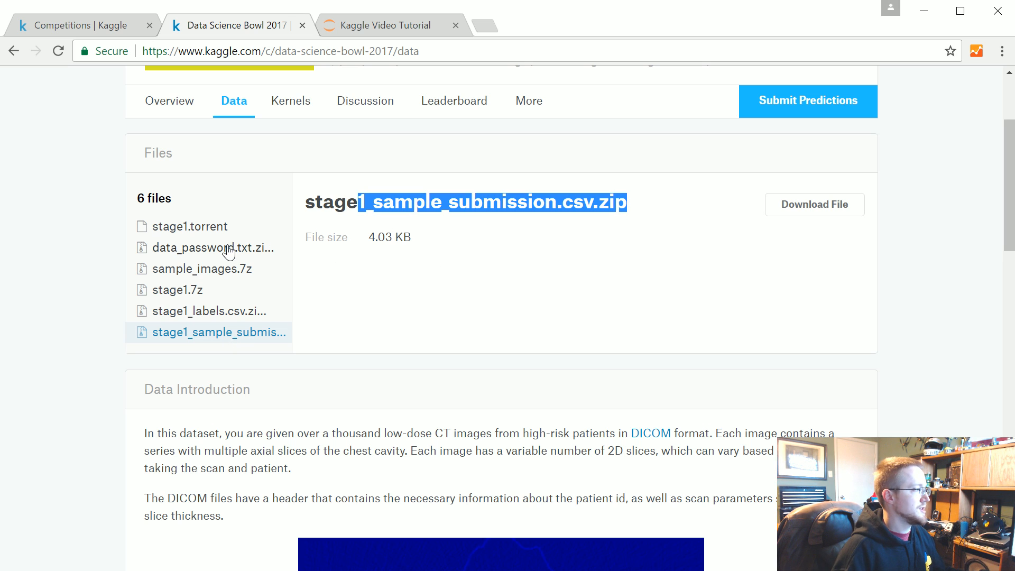
pyautogui.moveTo(186, 228)
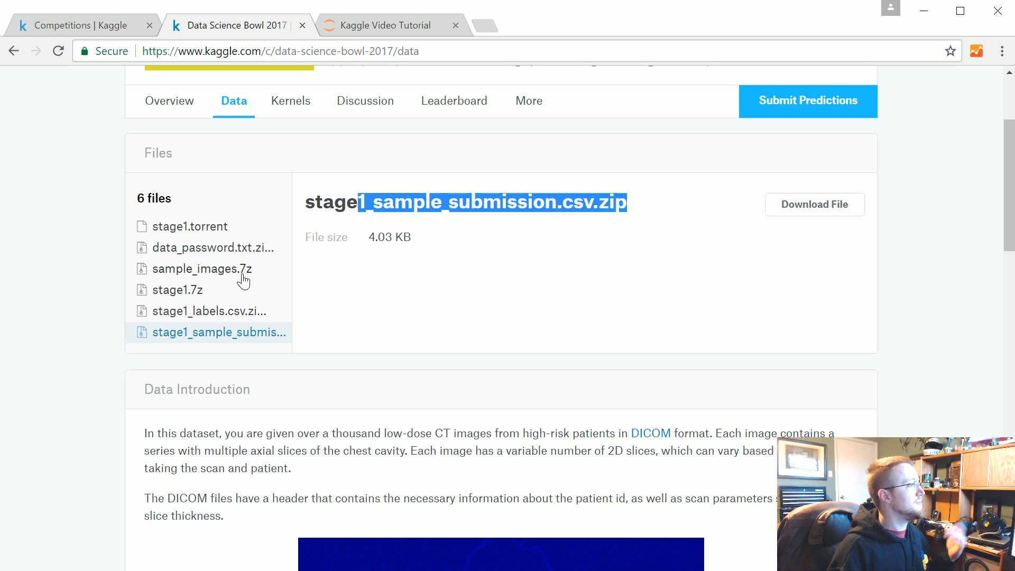
# - Return to stage1.7z and highlight its 66.88 GB file size
pyautogui.click(176, 290)
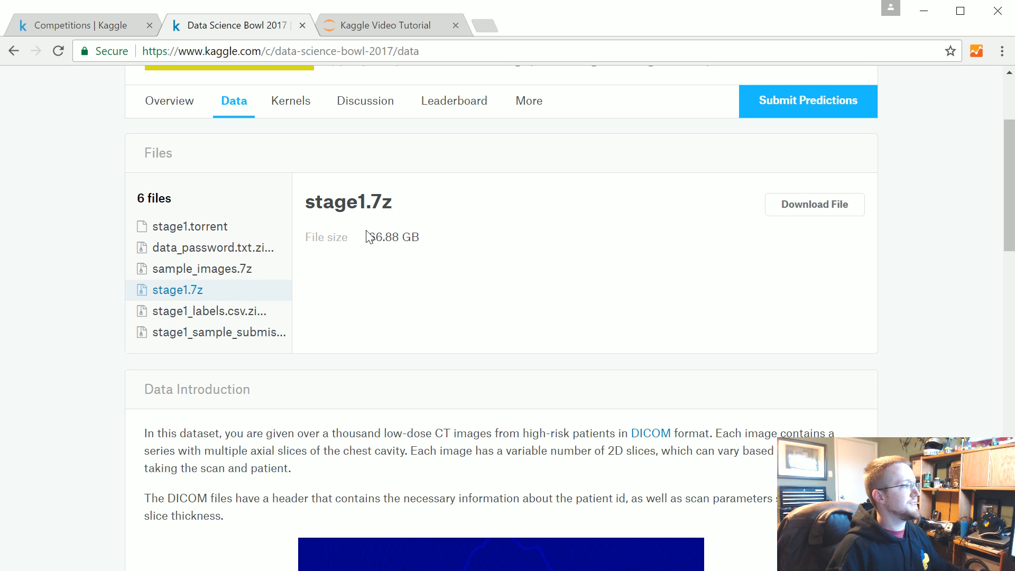
pyautogui.moveTo(368, 237); pyautogui.dragTo(419, 236)
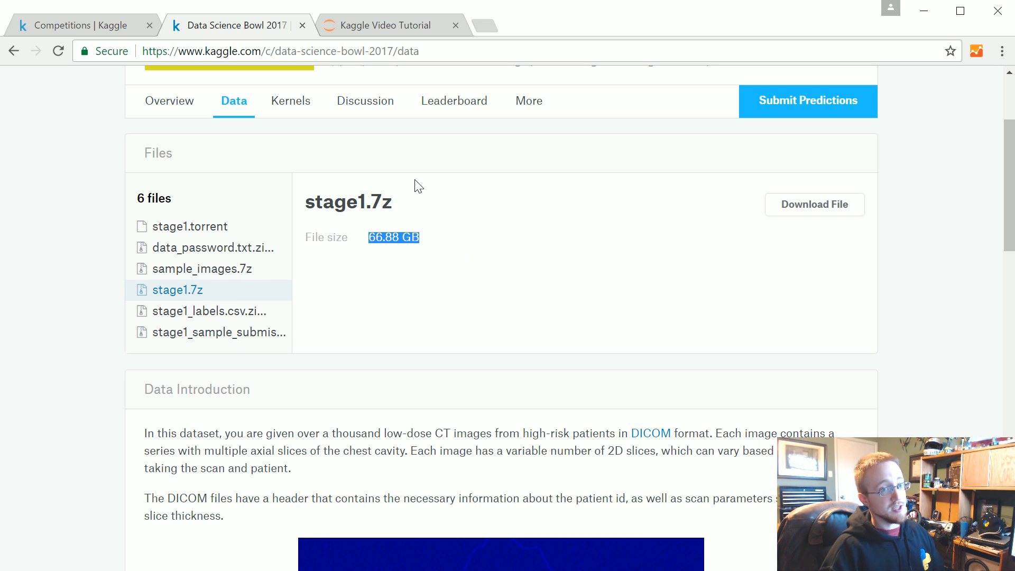
pyautogui.moveTo(420, 316)
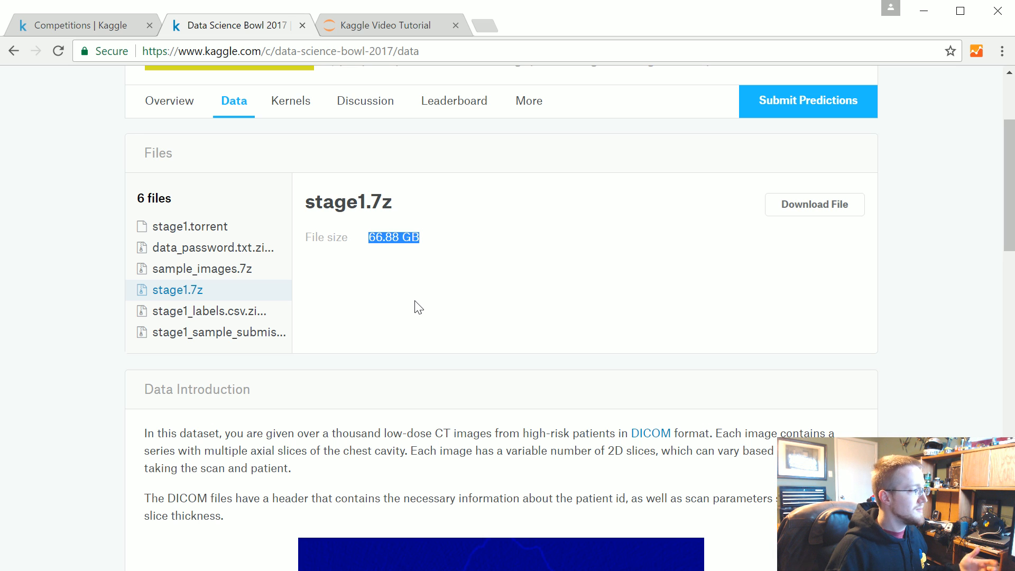
pyautogui.moveTo(504, 234)
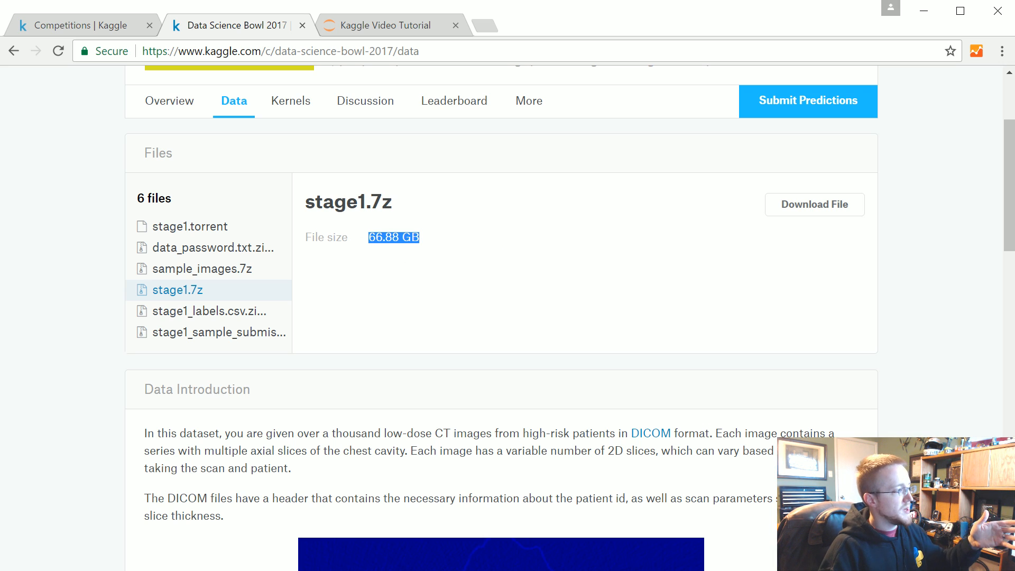
pyautogui.click(452, 241)
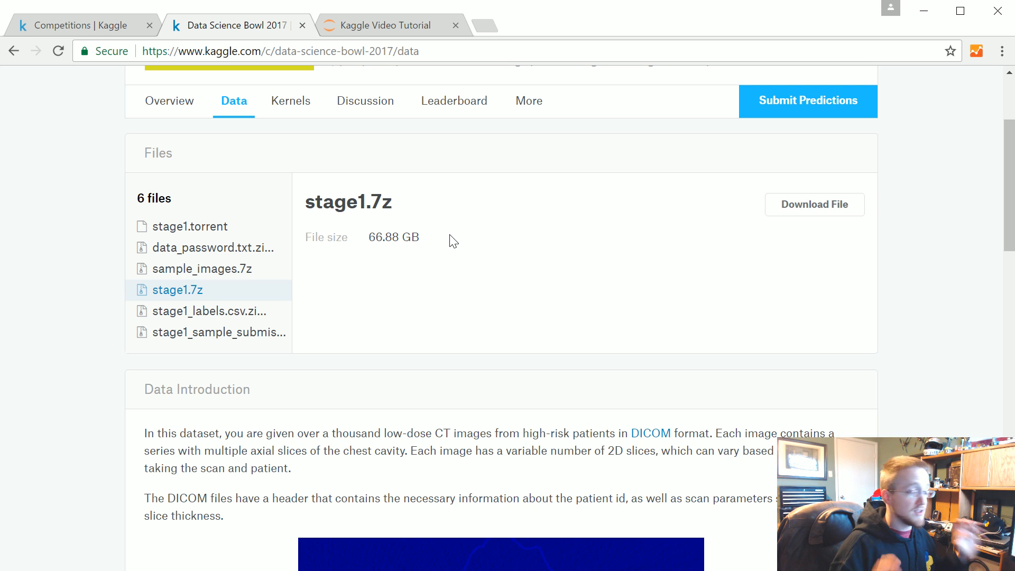
pyautogui.moveTo(915, 324)
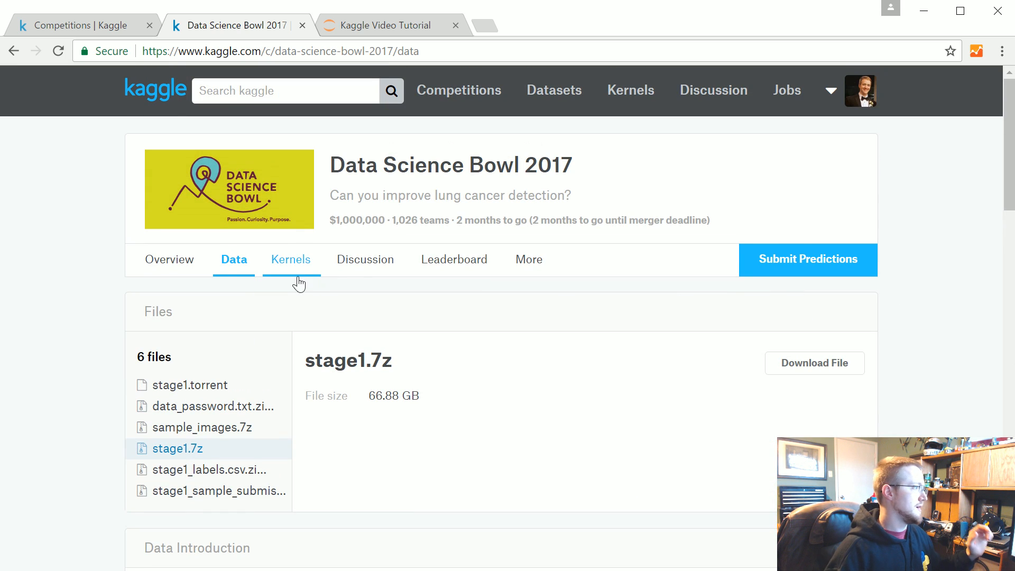
# - Start a new Python notebook from the Kernels page and scroll its starter code while it launches
pyautogui.click(291, 260)
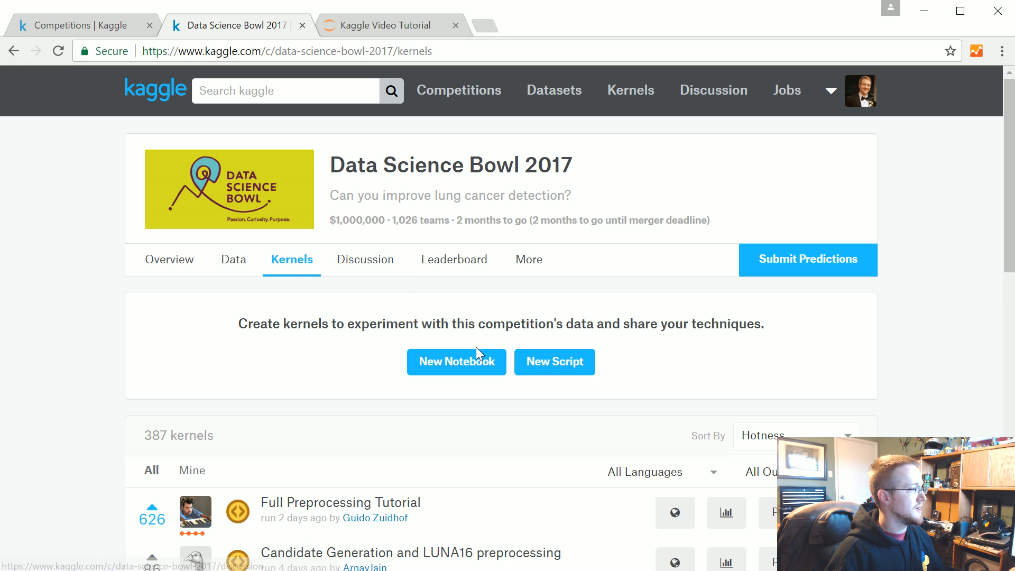
pyautogui.click(457, 361)
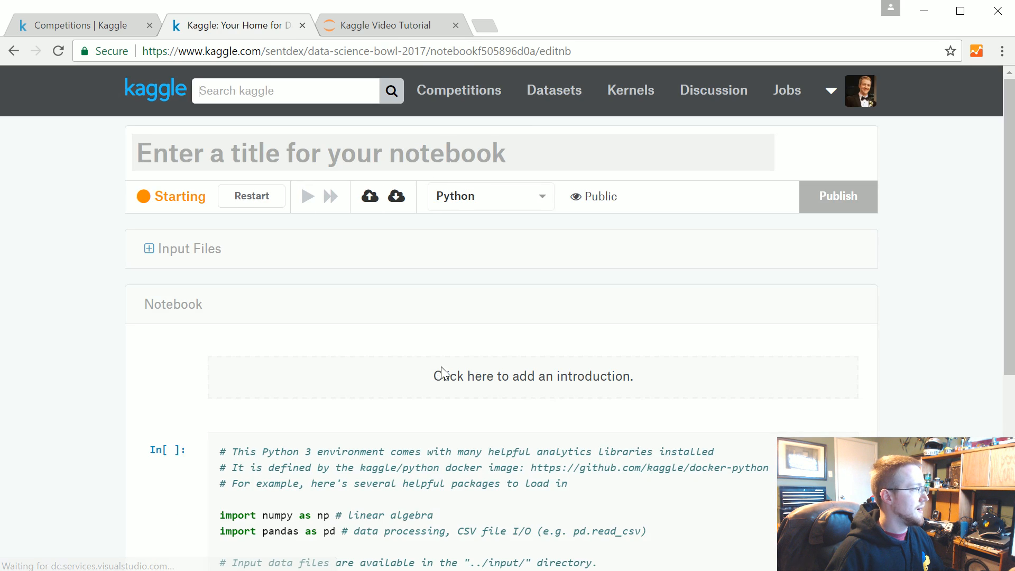
pyautogui.scroll(-3)
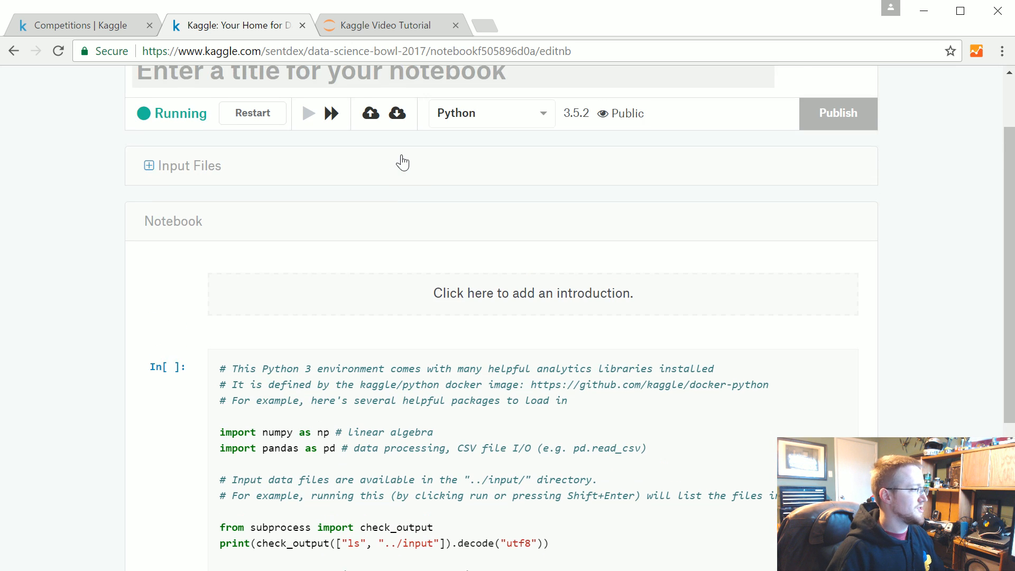
pyautogui.scroll(-3)
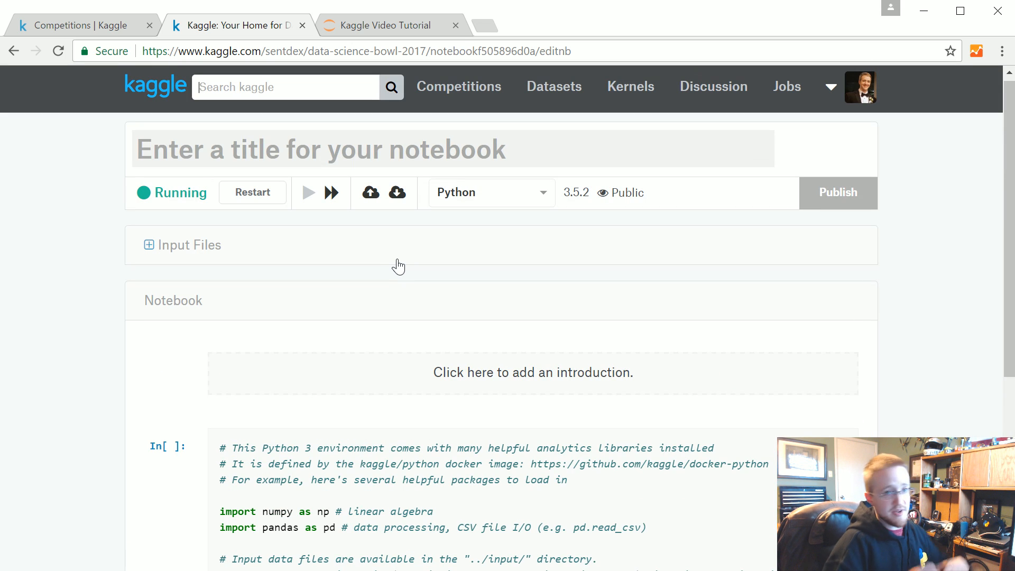
pyautogui.scroll(-3)
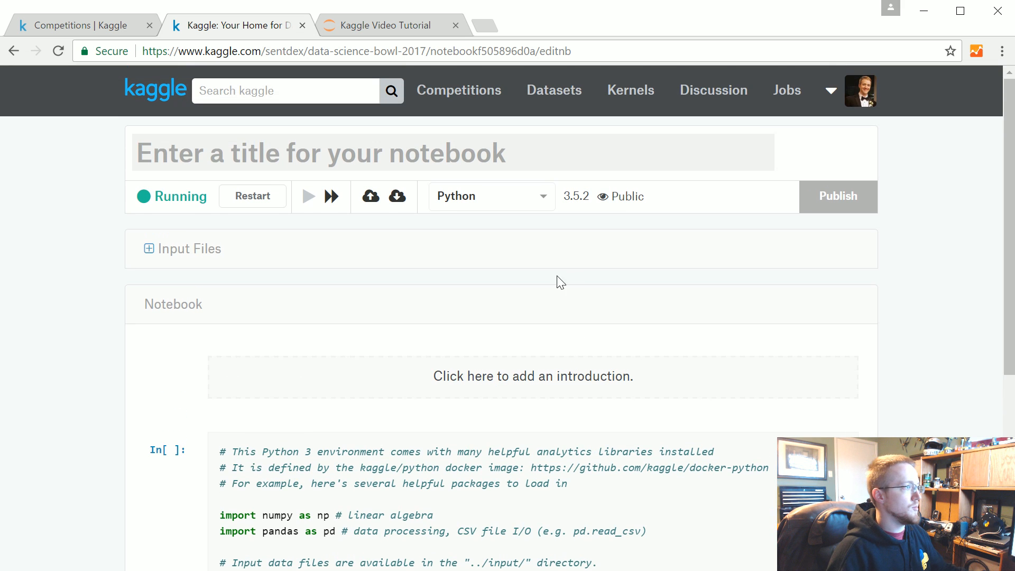
pyautogui.scroll(-3)
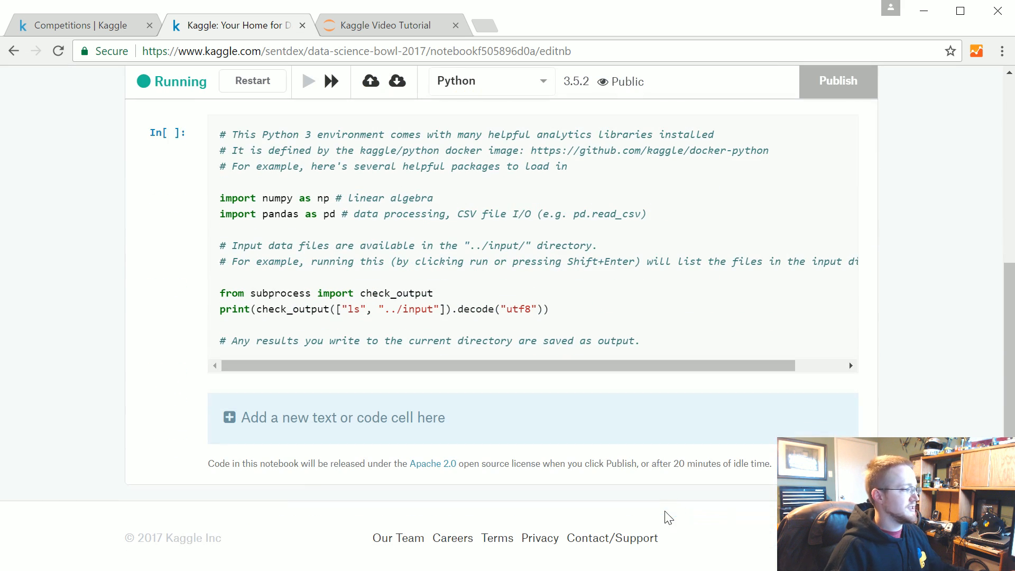